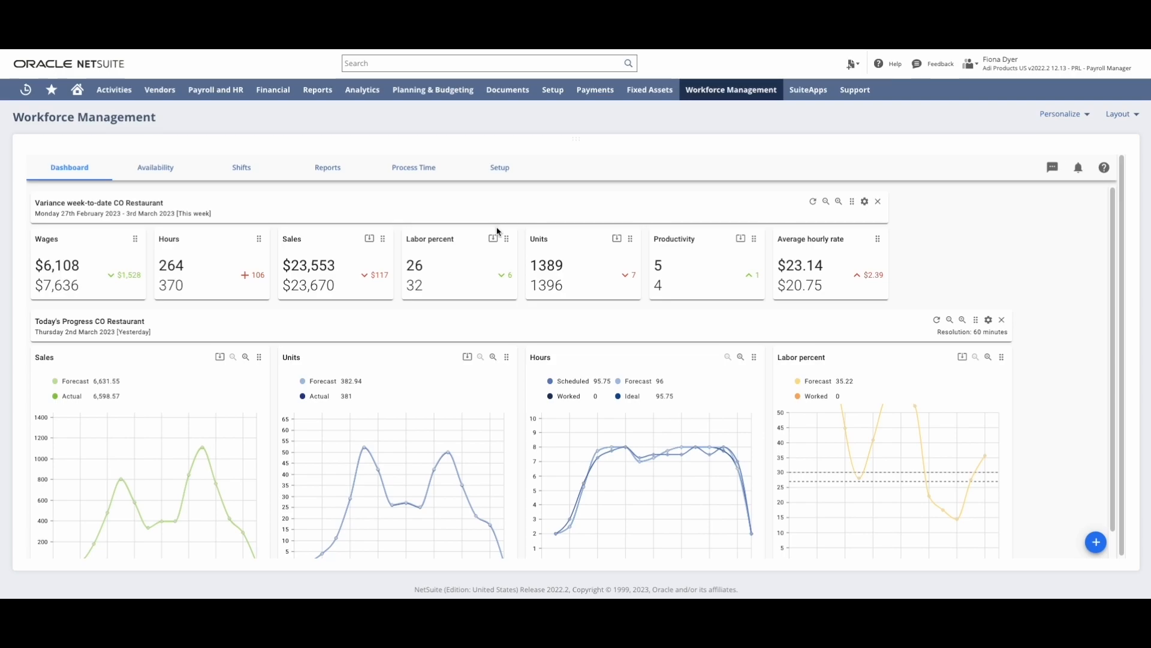
mouse_move(250, 217)
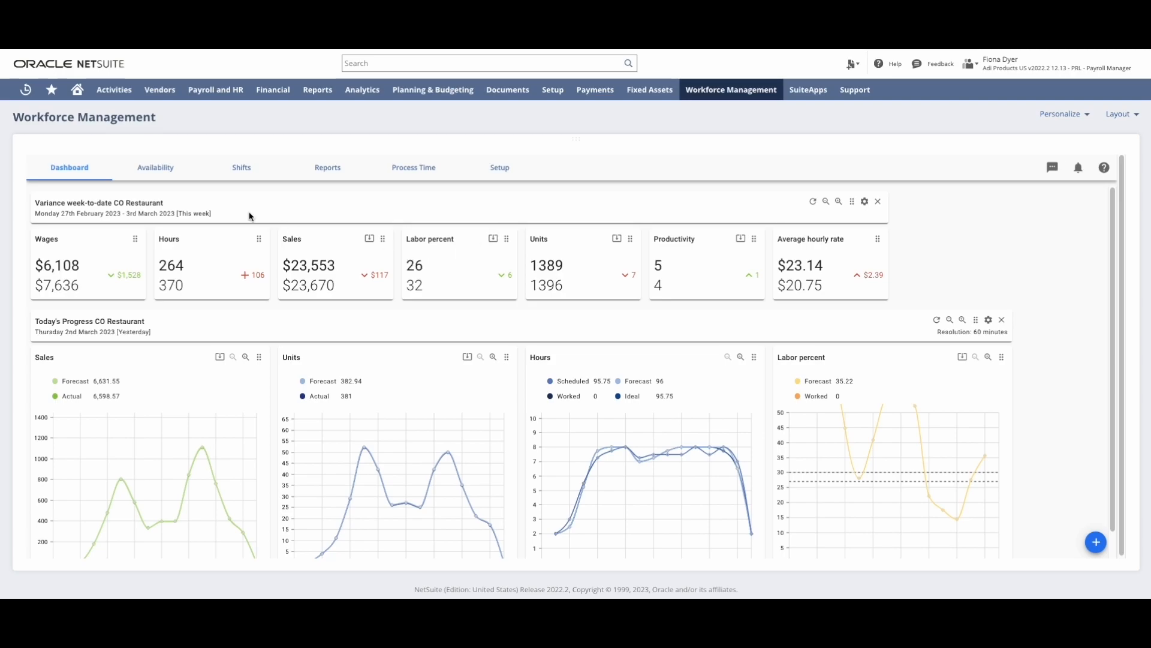
mouse_move(168, 187)
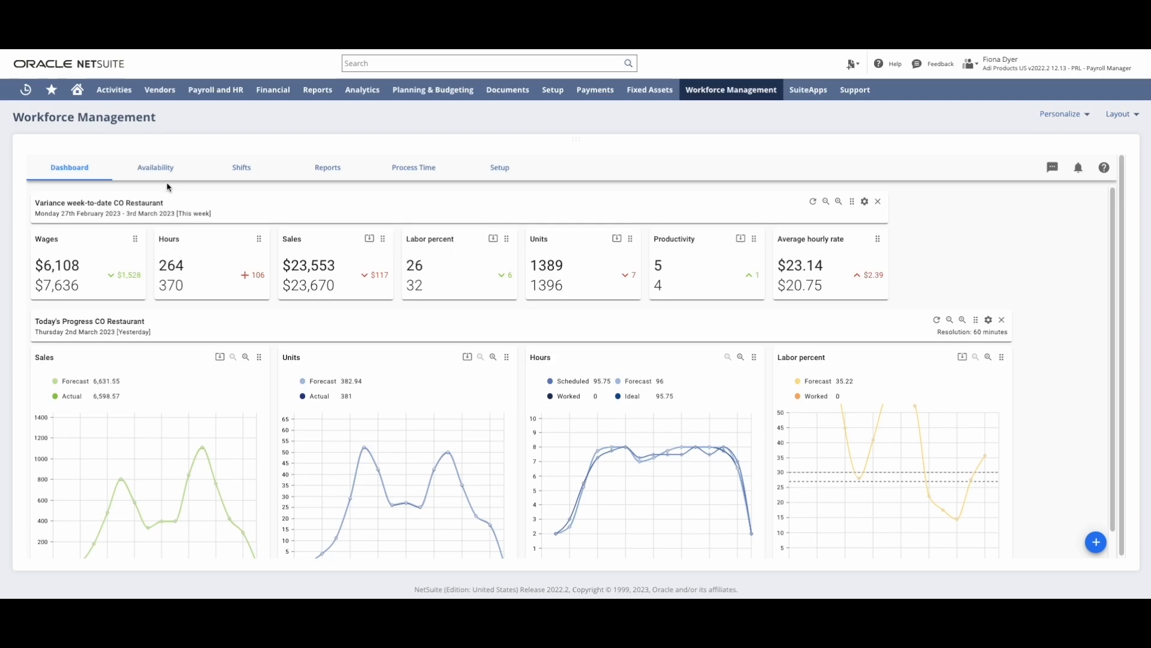
mouse_move(207, 220)
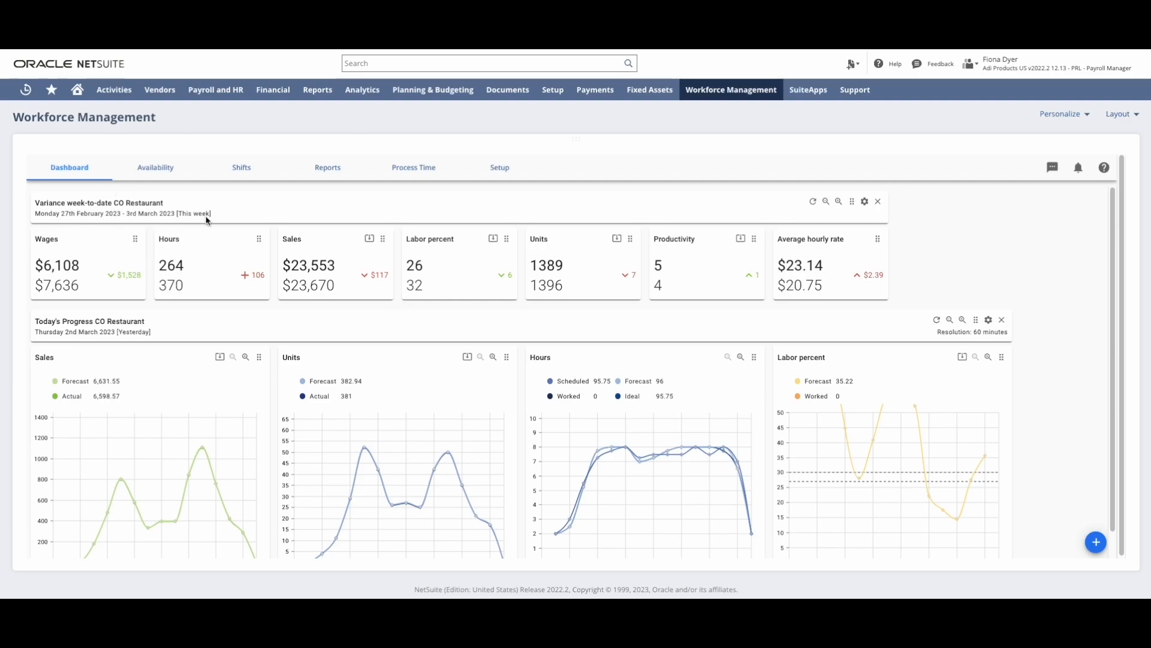
mouse_move(213, 221)
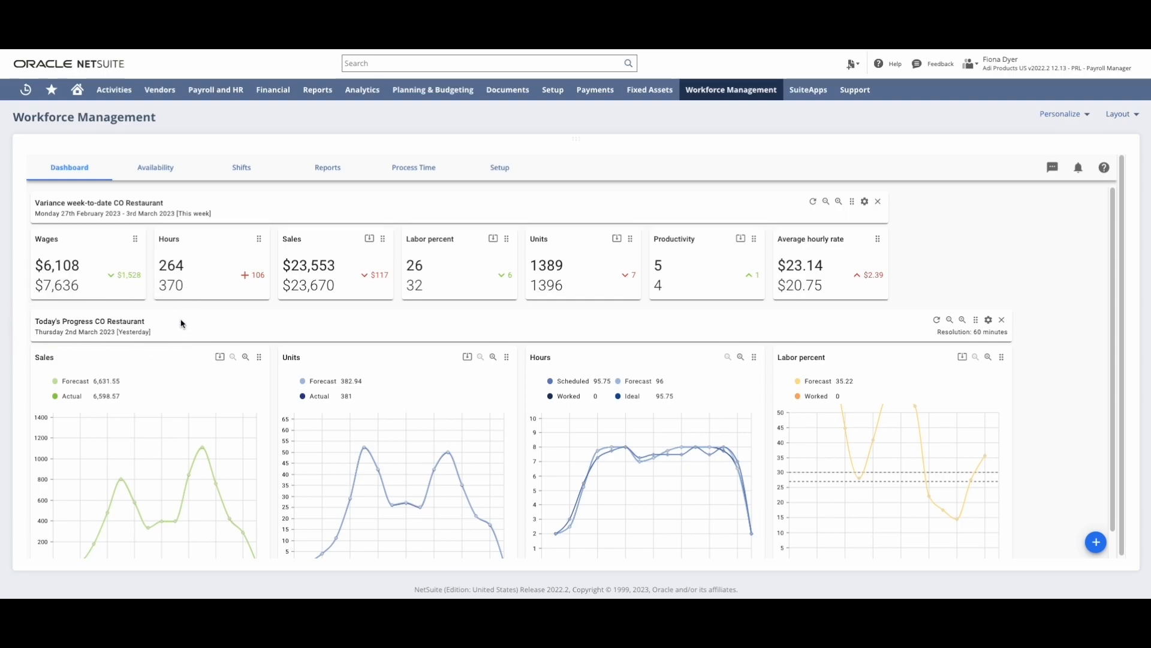
mouse_move(267, 244)
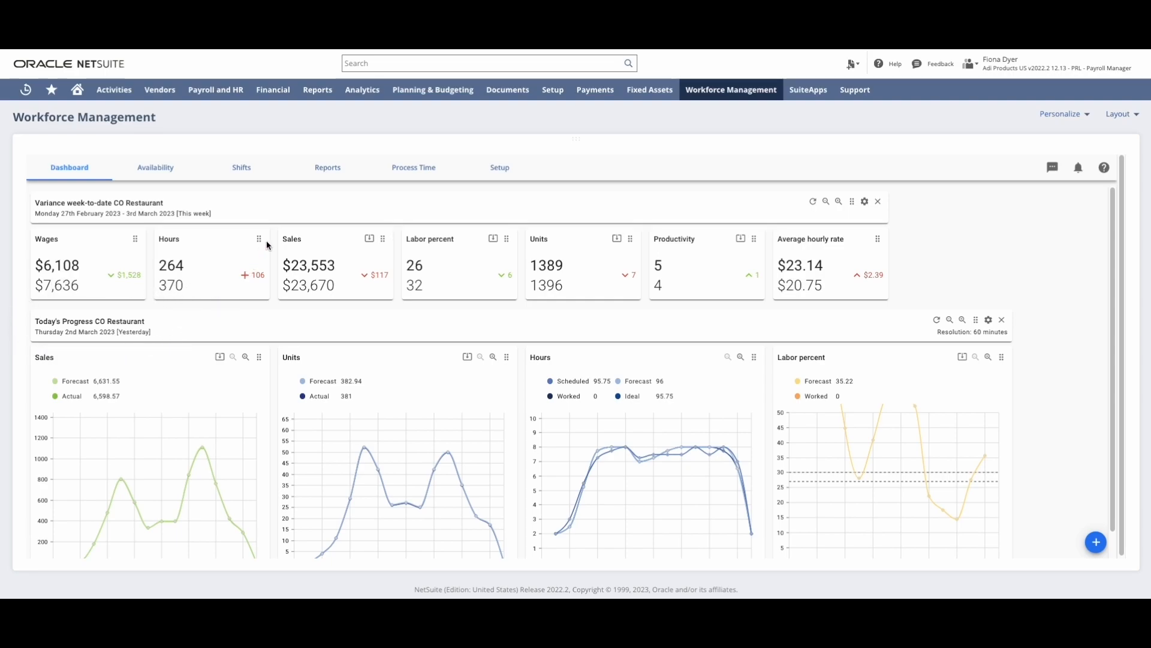
- Switch the Shifts view to Daily for CO Restaurant on Monday 6 March 2023 and review hourly labor metrics
left_click(241, 167)
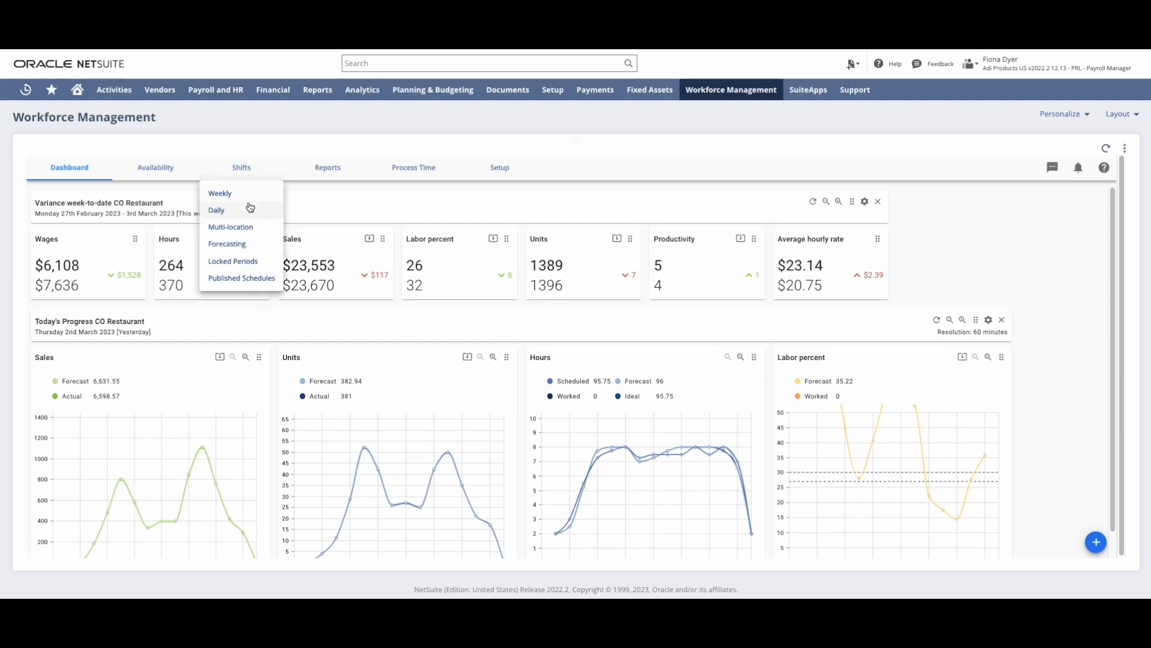
mouse_move(260, 221)
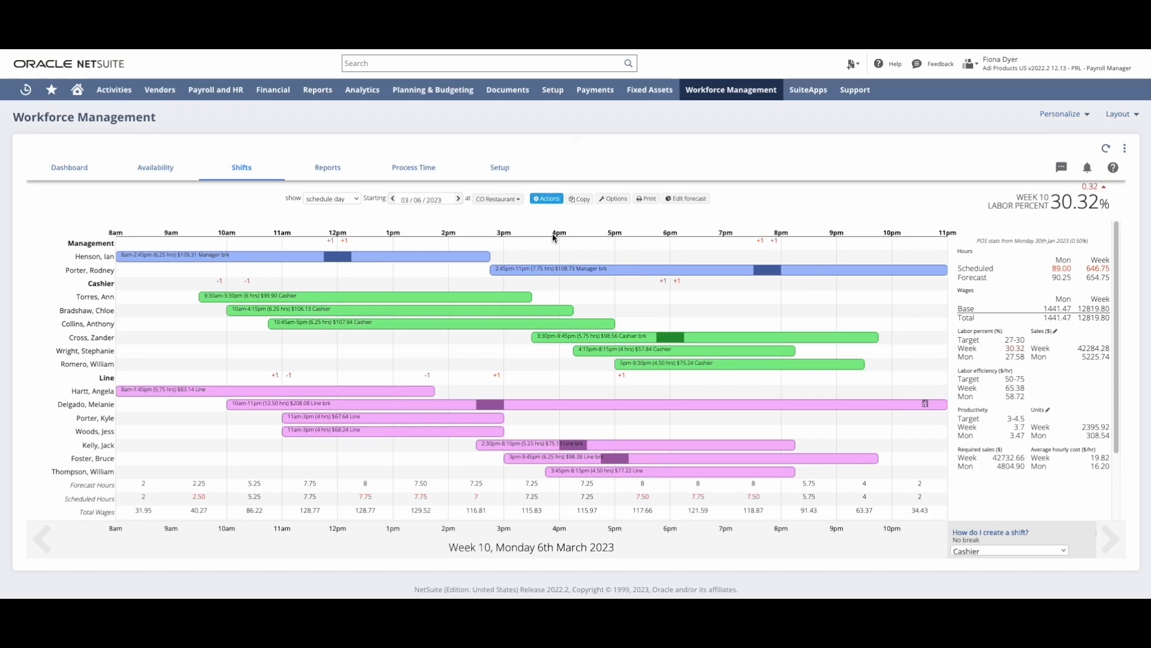
left_click(580, 198)
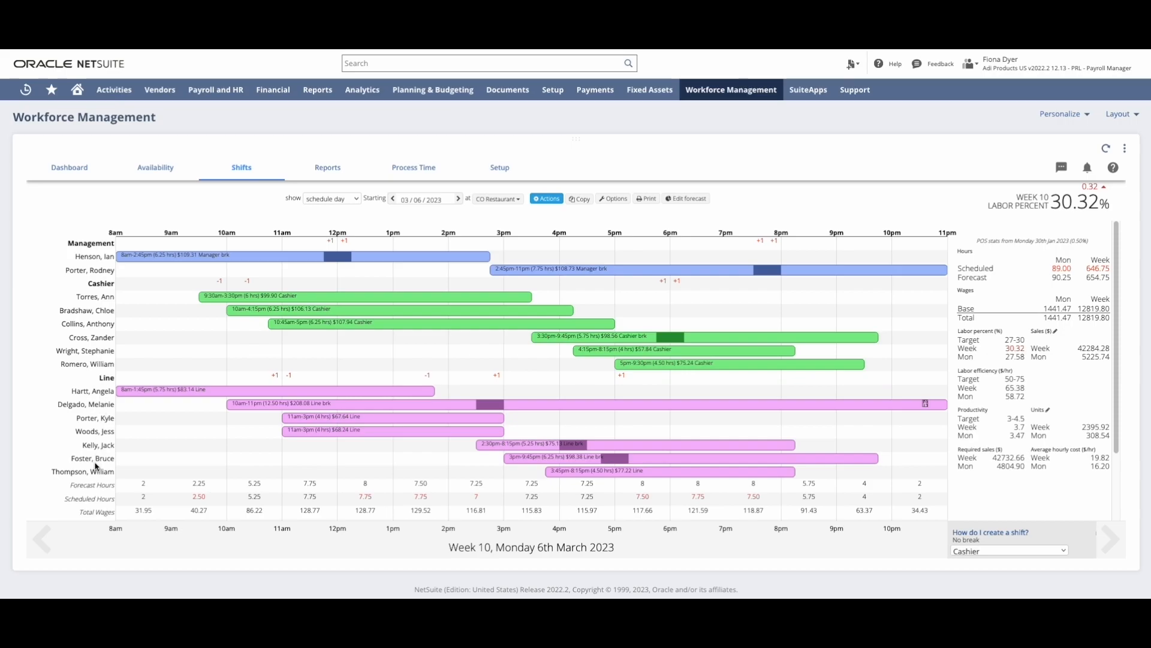
scroll("down", 3)
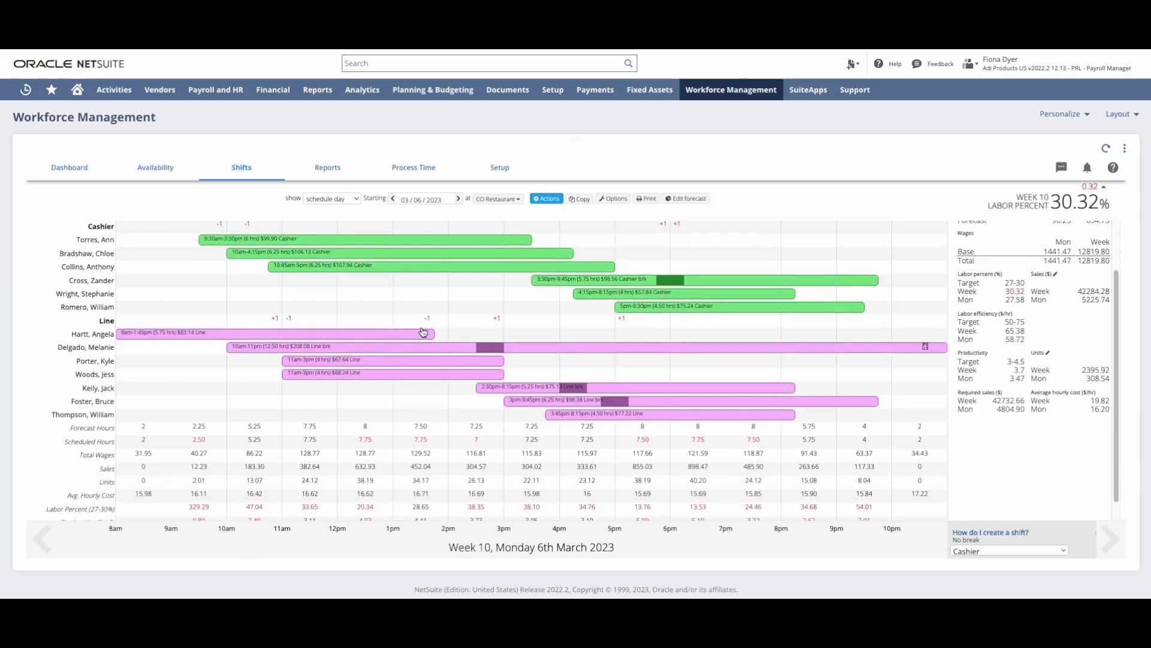
scroll("down", 3)
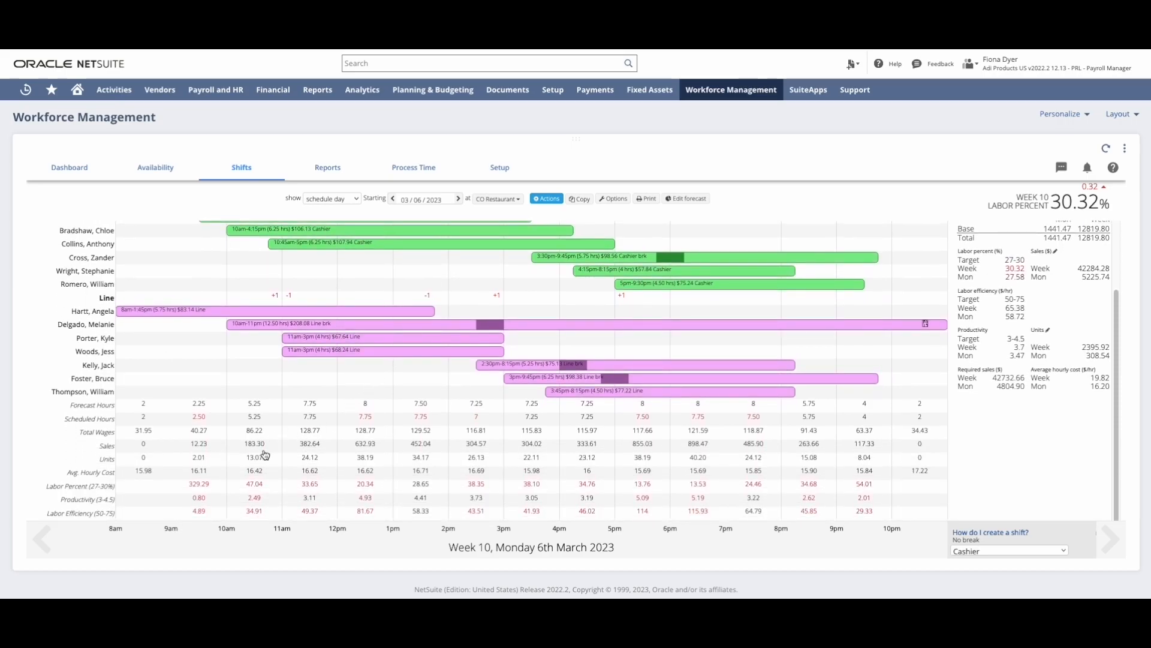
mouse_move(580, 461)
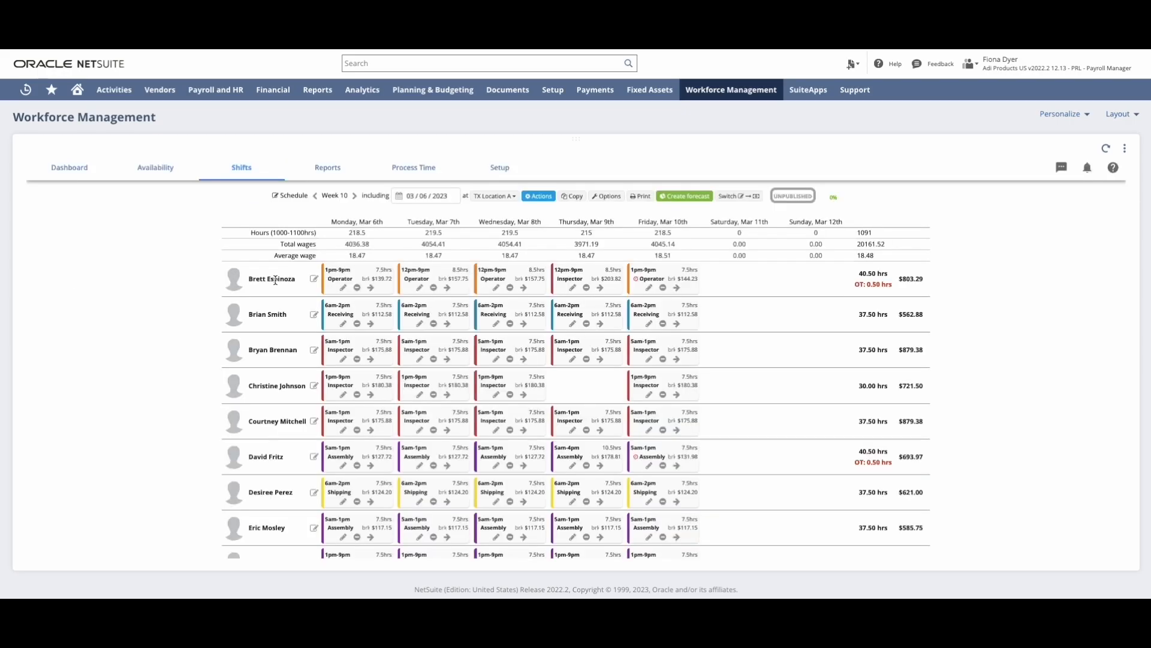
mouse_move(367, 381)
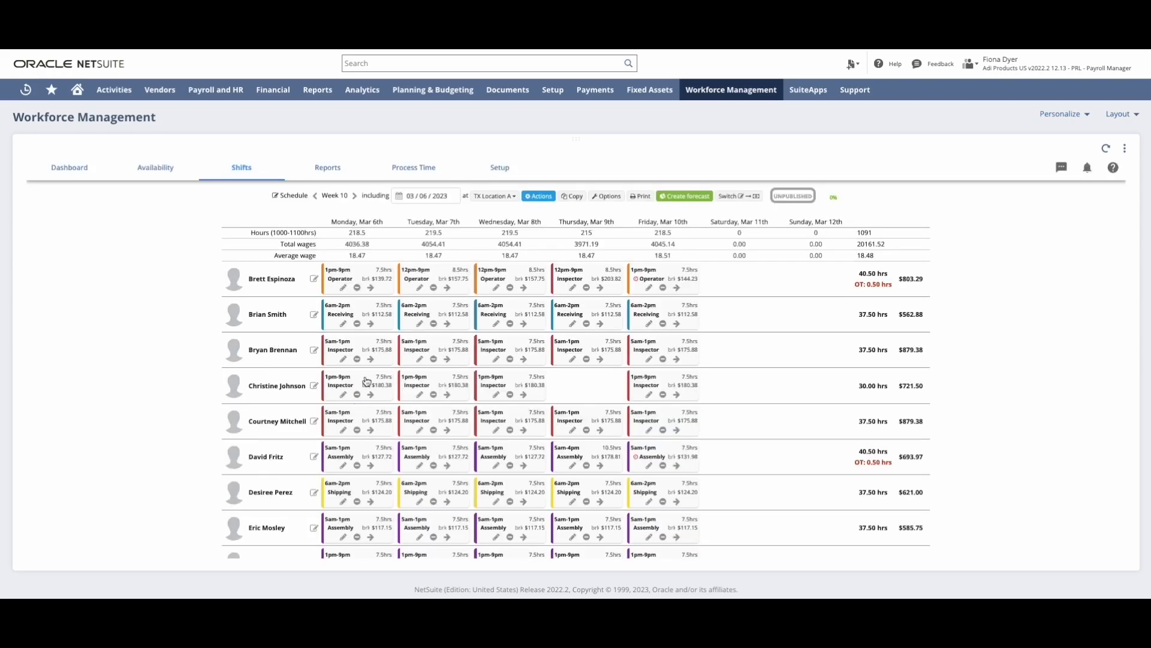
mouse_move(620, 325)
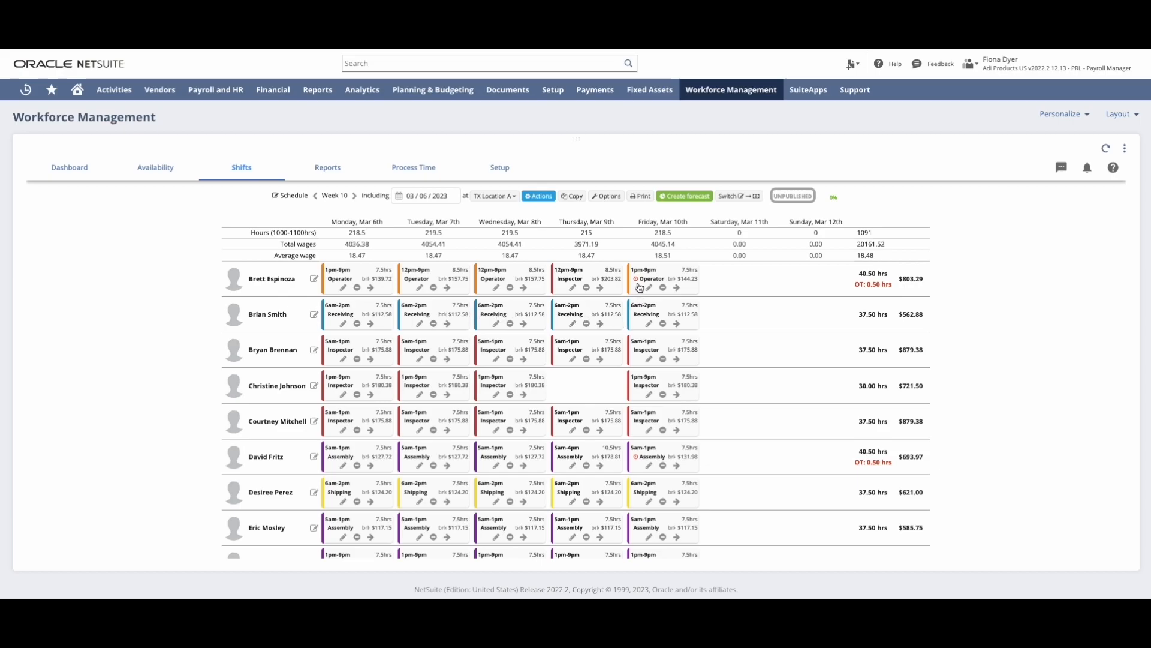
mouse_move(885, 294)
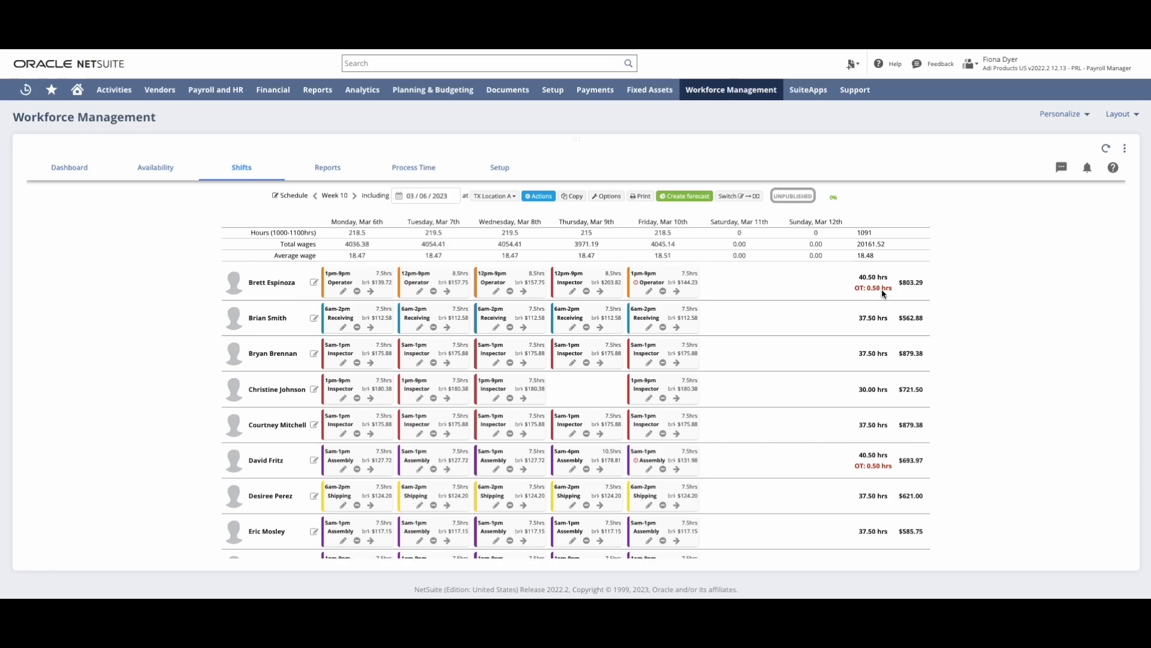
scroll("down", 3)
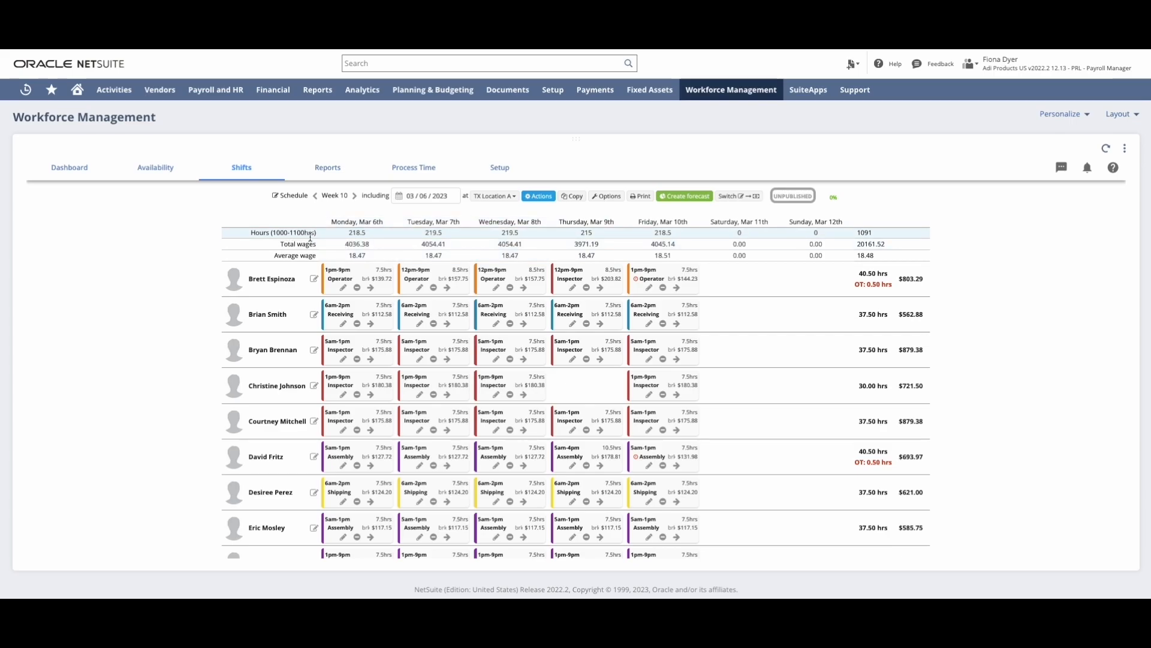
mouse_move(885, 237)
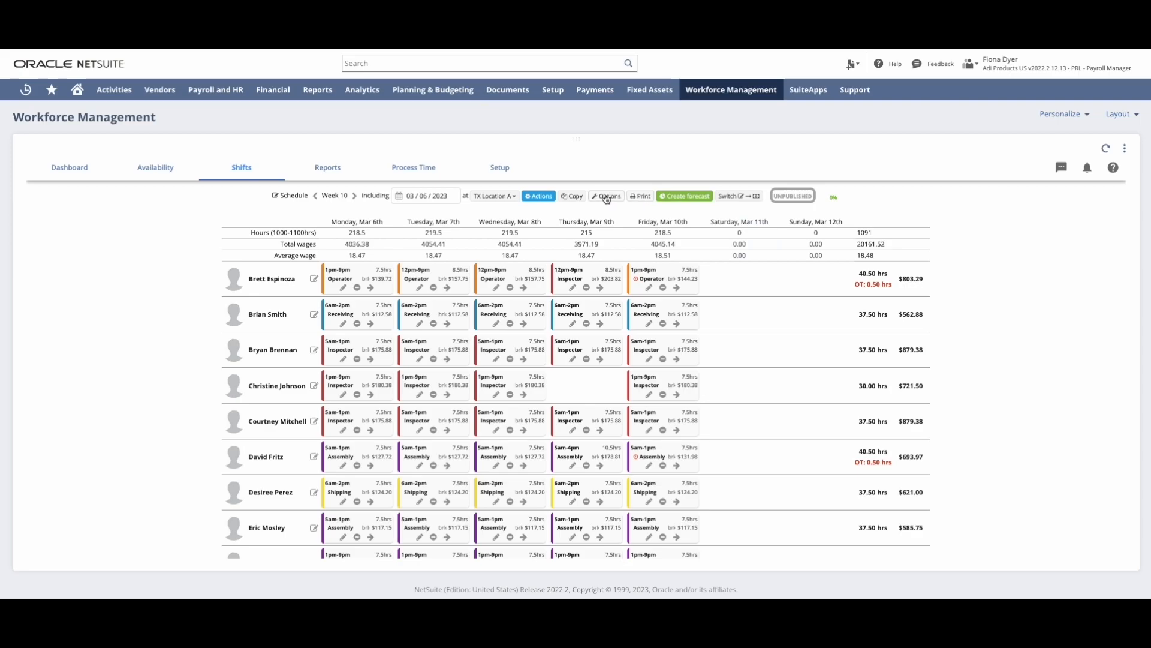
- Publish TX Location A's Week 10 schedule so staff receive the new-schedule notification
left_click(793, 195)
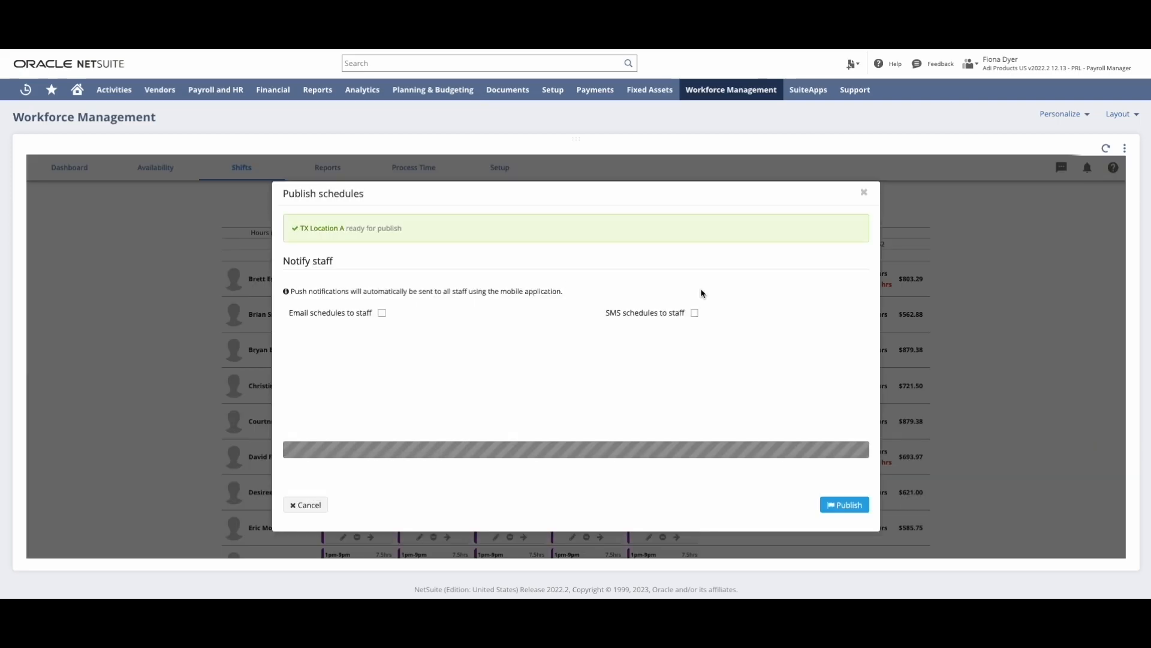
left_click(381, 312)
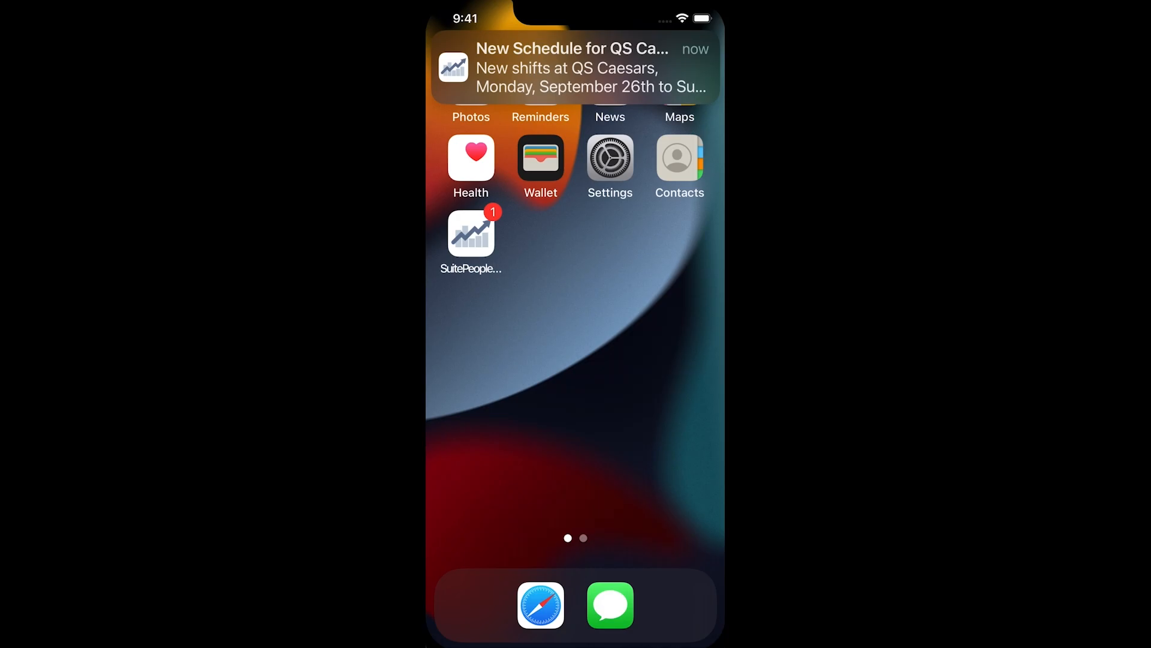
- View the SuitePeople New Schedule push notification for shifts at QS Caesars from Monday, September 26th
left_click(574, 67)
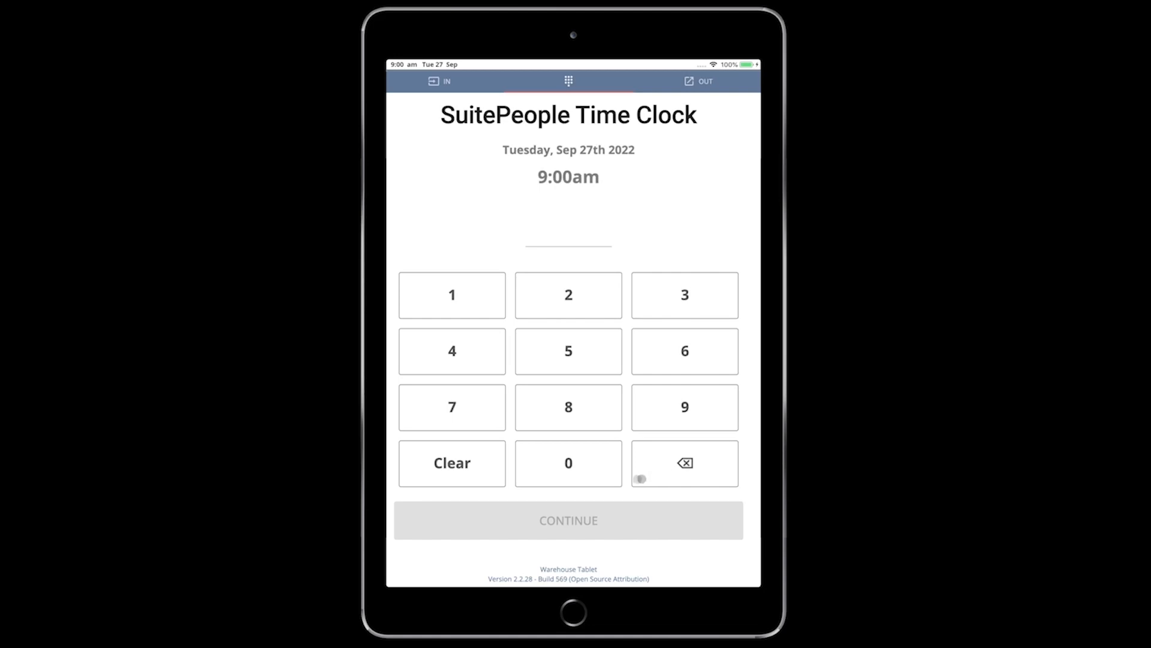
- Sign in with the employee PIN and punch in for the Fullfillment job at 9:00am
left_click(569, 407)
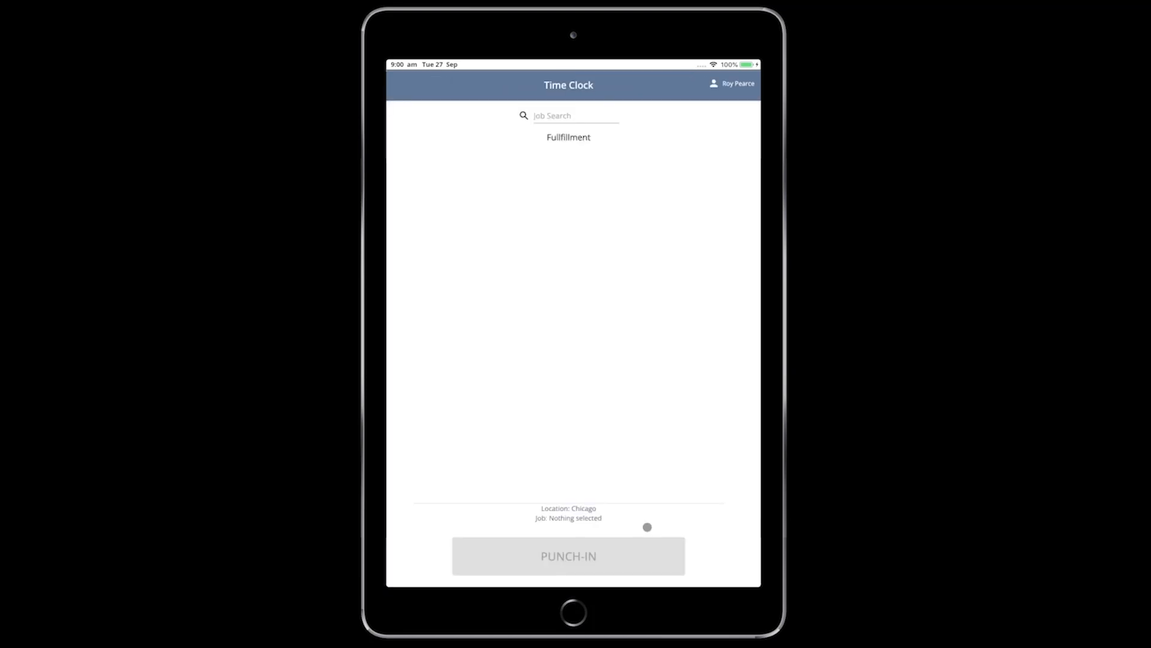
left_click(569, 137)
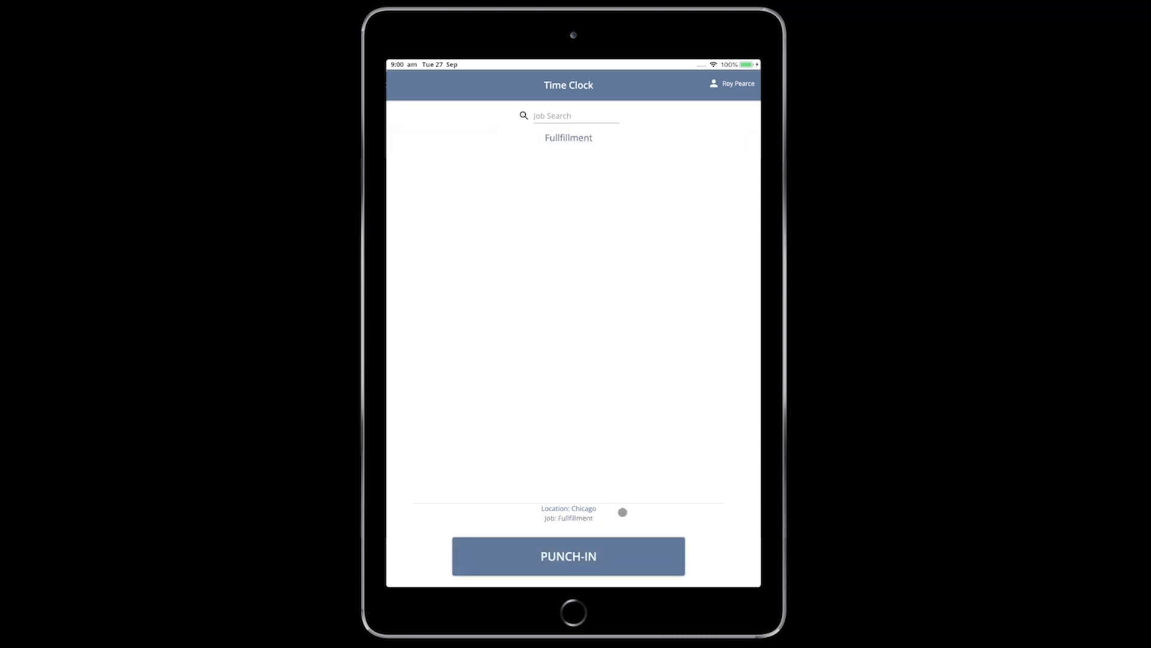
left_click(567, 555)
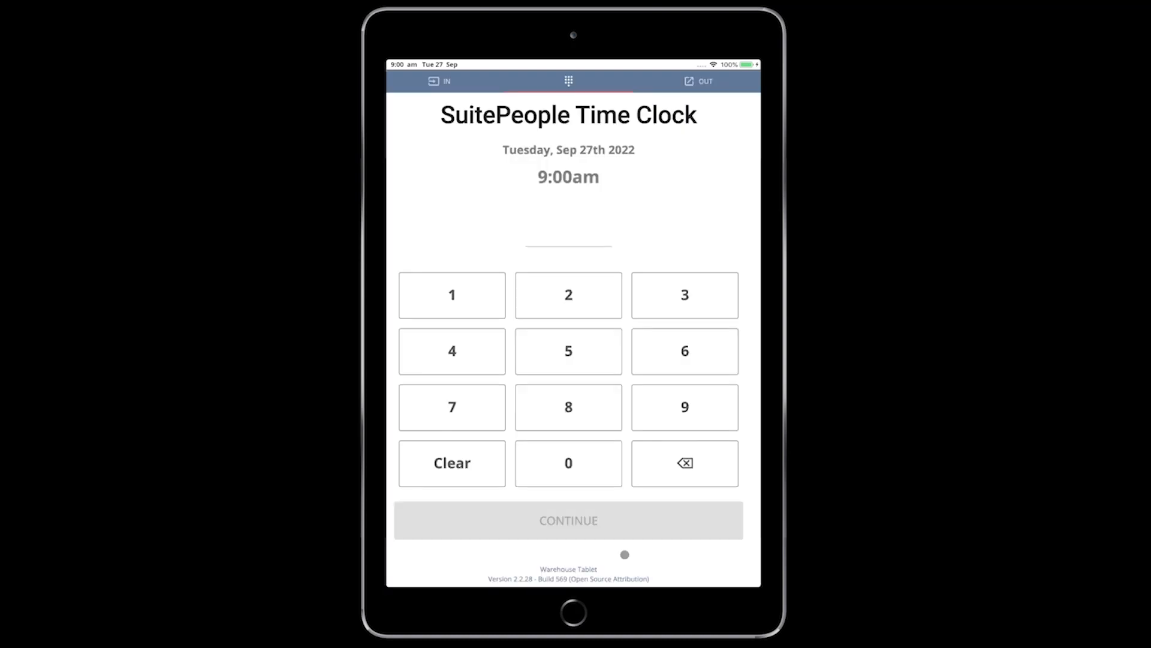
- Sign in with the employee PIN and punch out at 5:00pm, confirming the 8-hour day summary
left_click(567, 463)
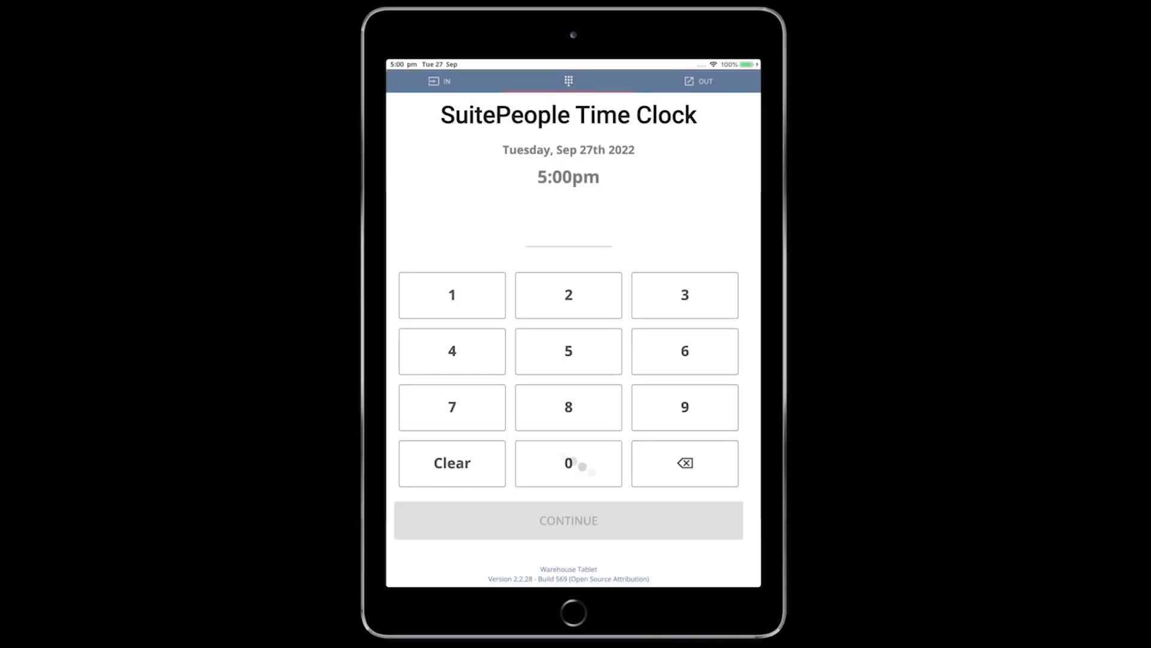
left_click(453, 295)
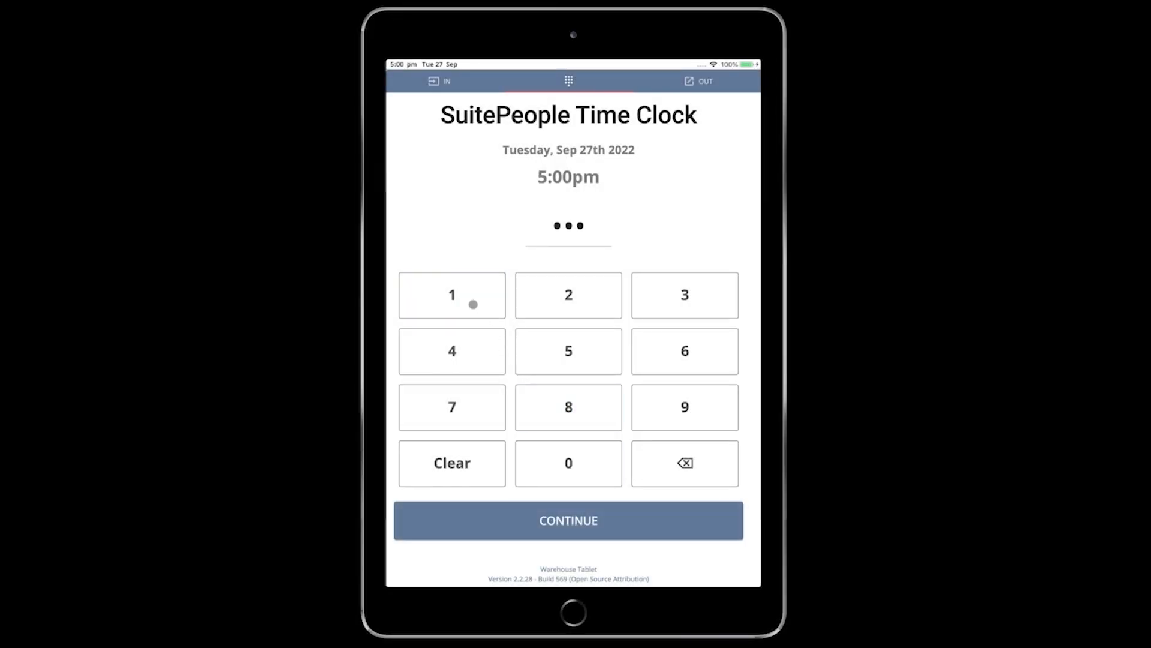
left_click(567, 520)
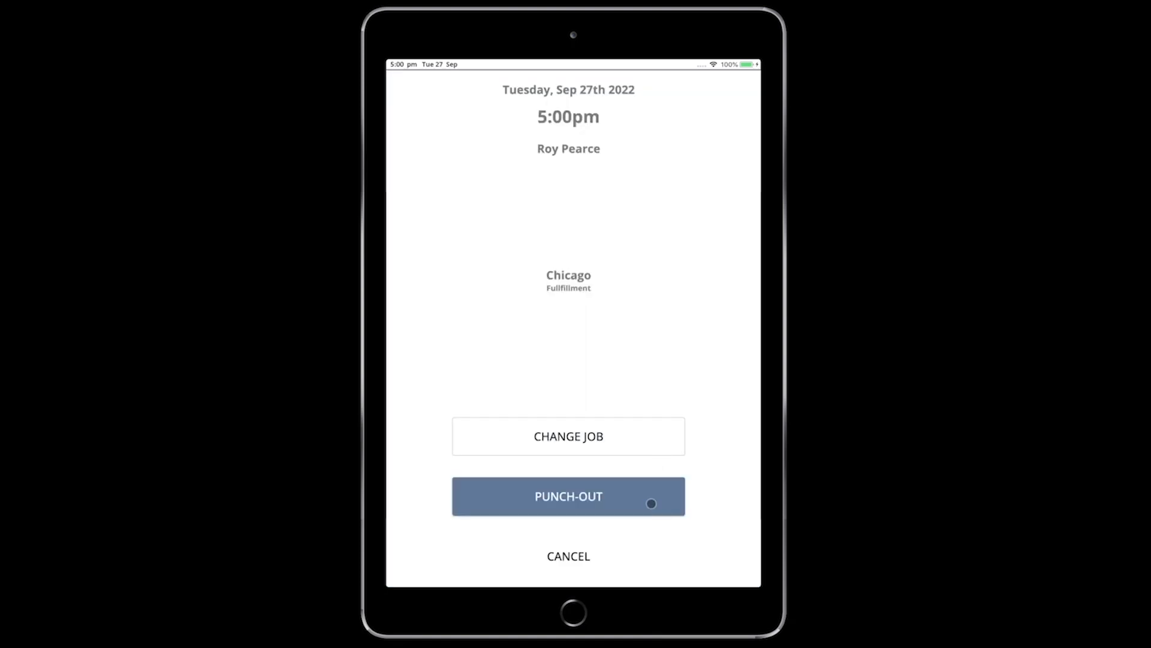
left_click(567, 495)
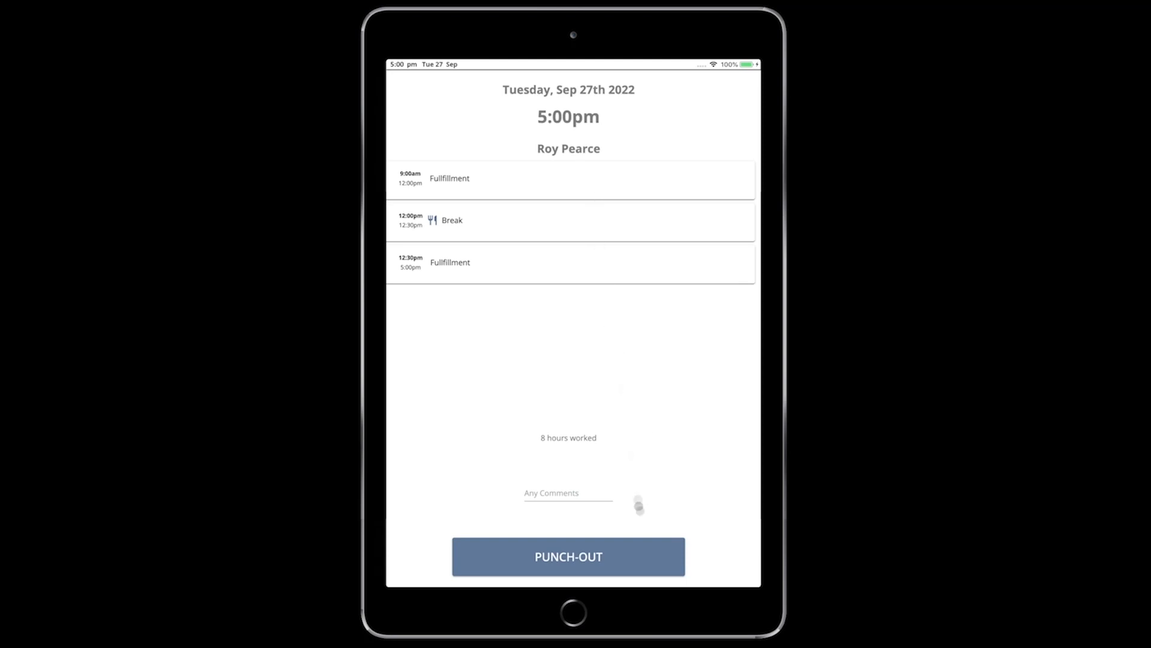
left_click(568, 556)
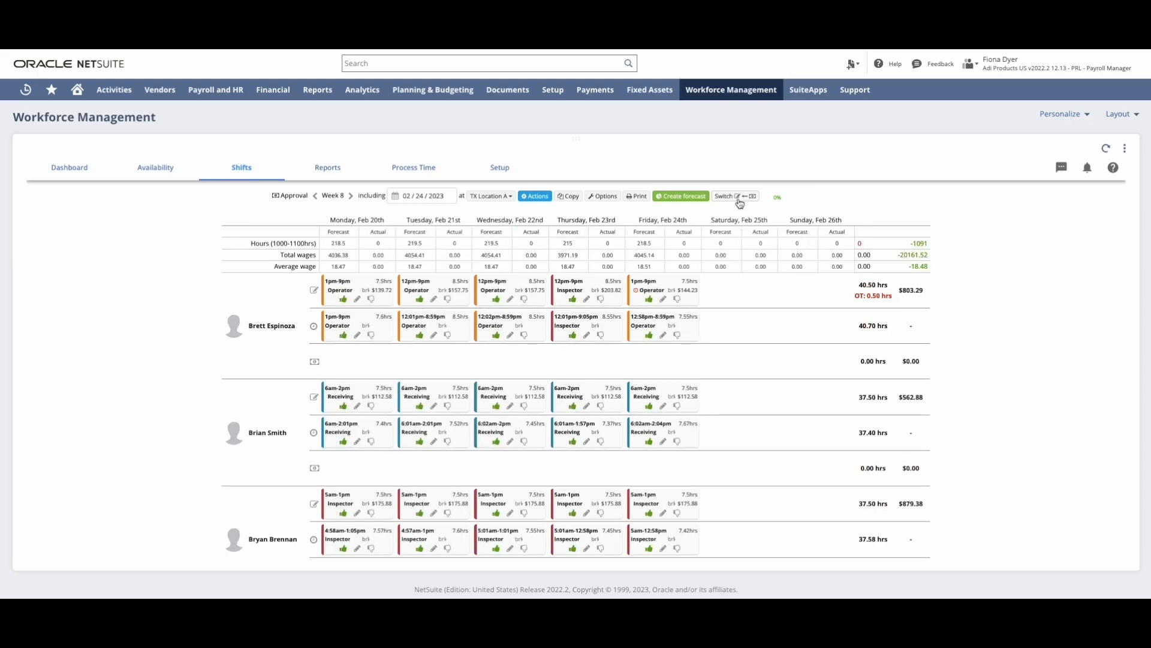
mouse_move(679, 205)
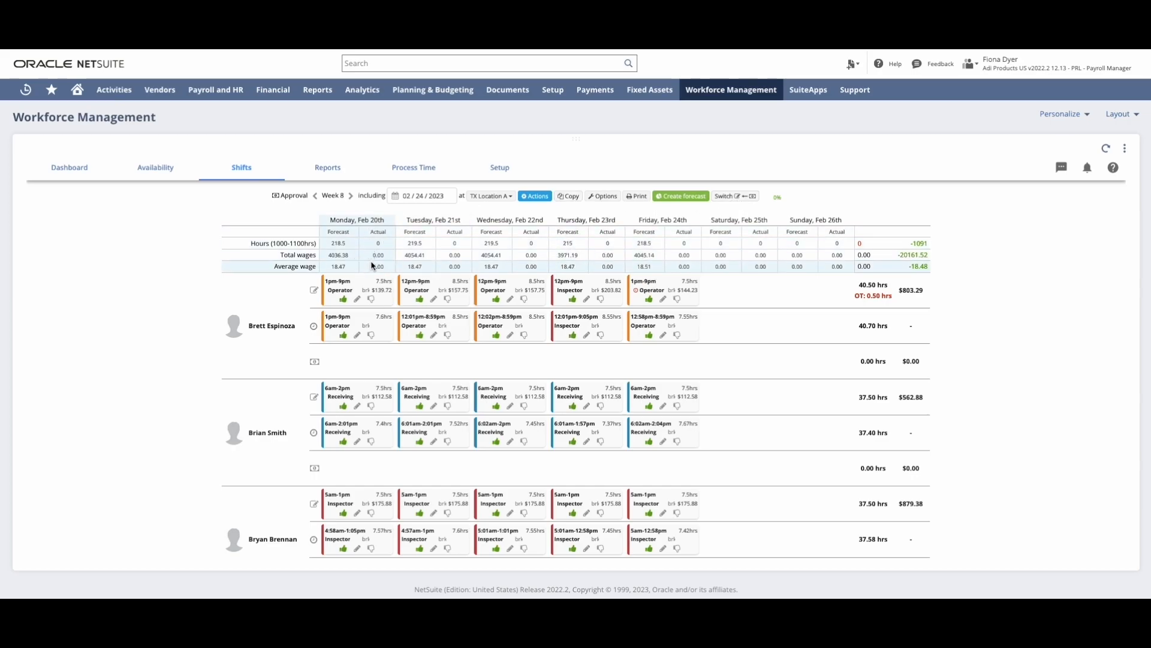
mouse_move(307, 300)
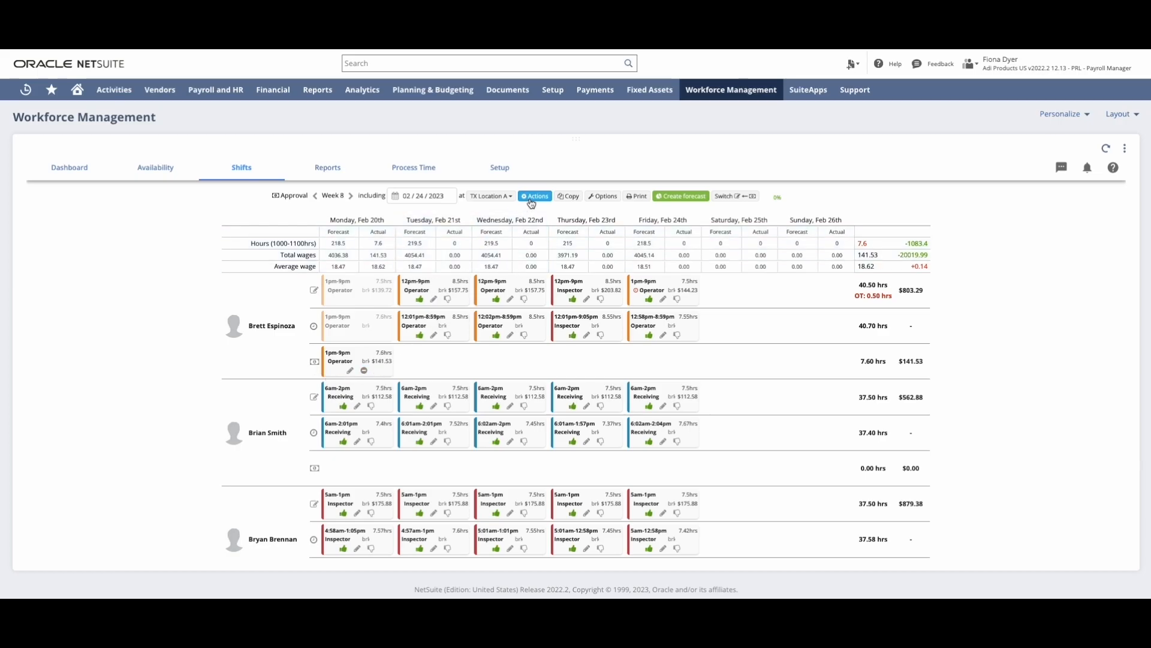
- Run Automatch from Actions, matching 134 actual punches to scheduled shifts, and review the filled-in week
left_click(534, 195)
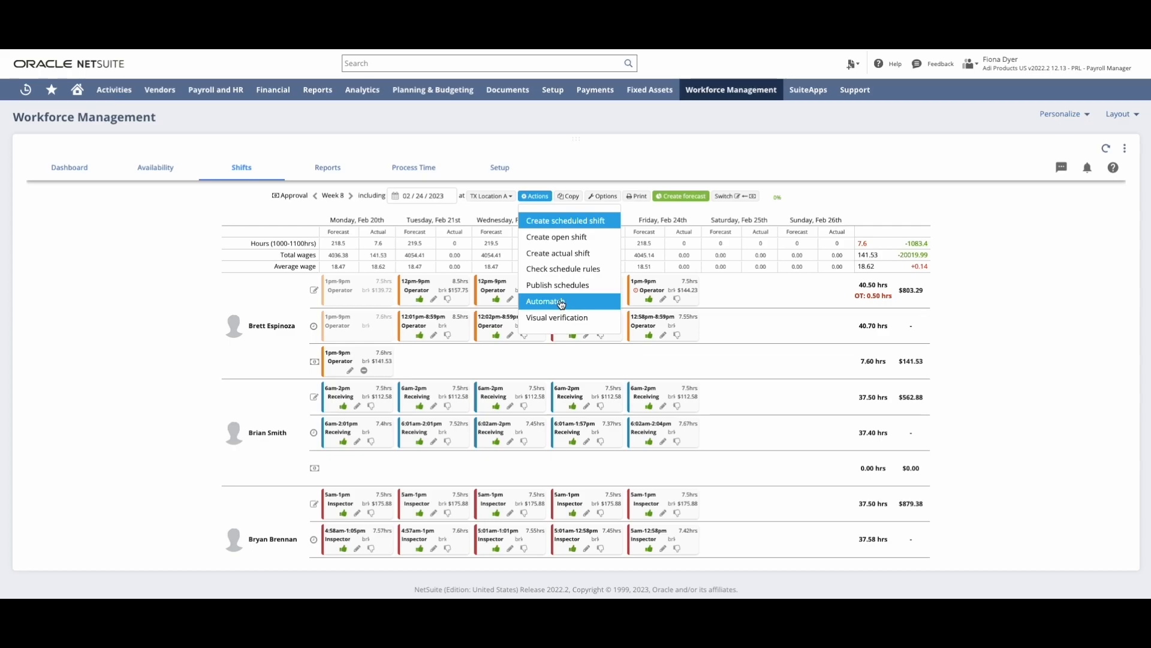
left_click(544, 301)
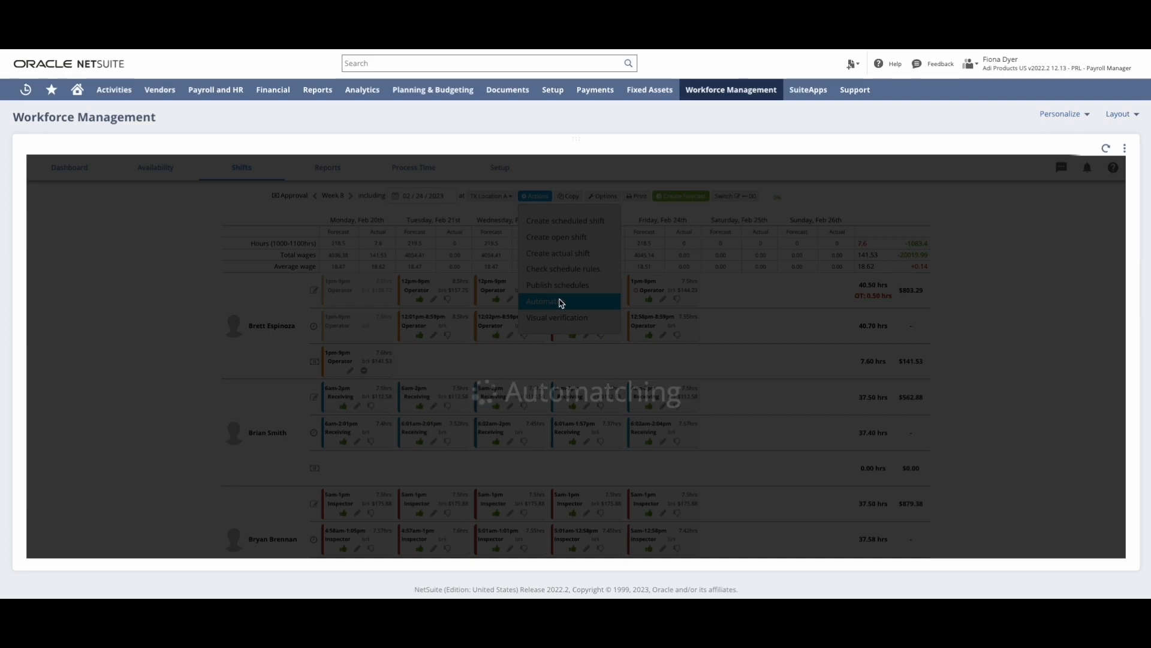
left_click(544, 301)
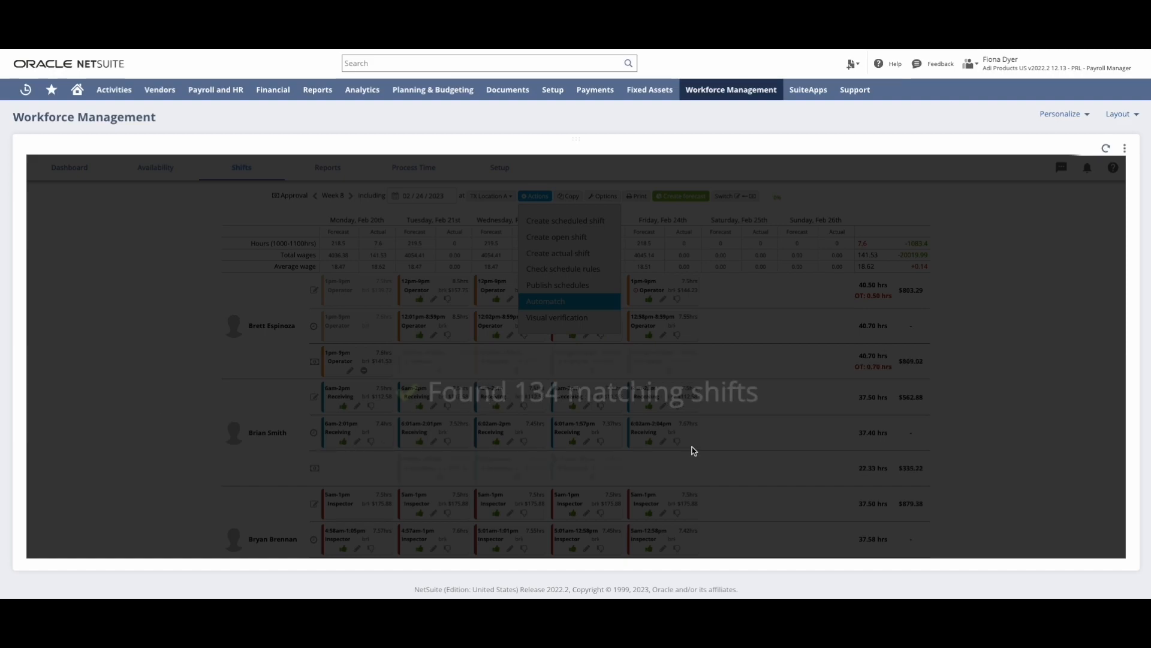
left_click(545, 301)
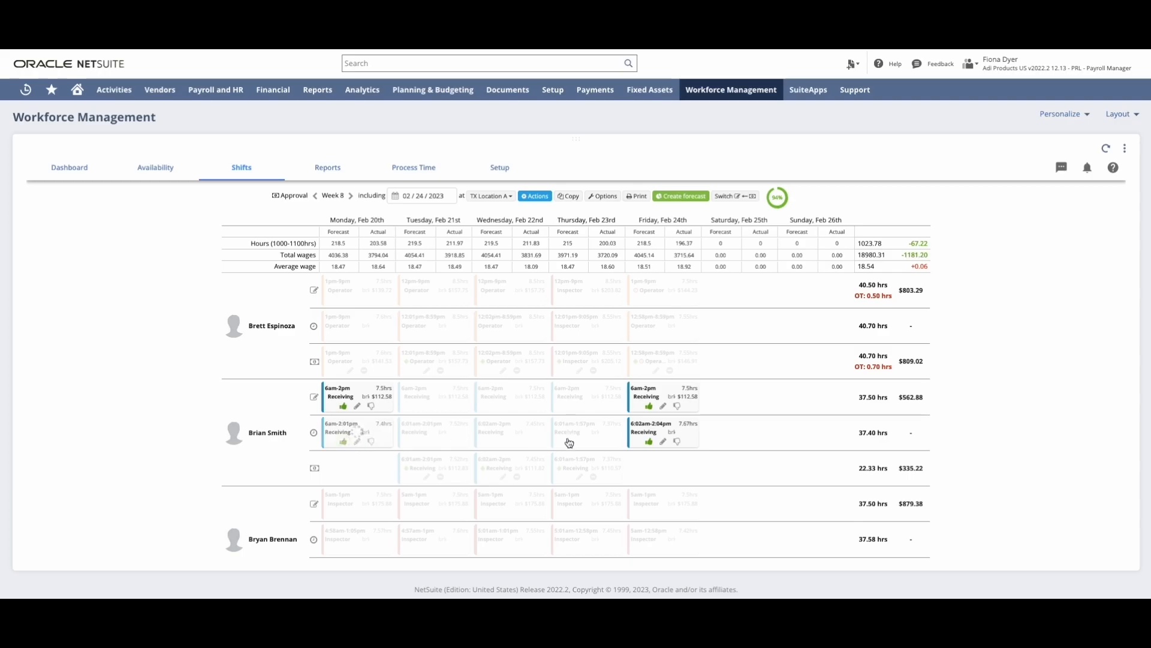
scroll("down", 3)
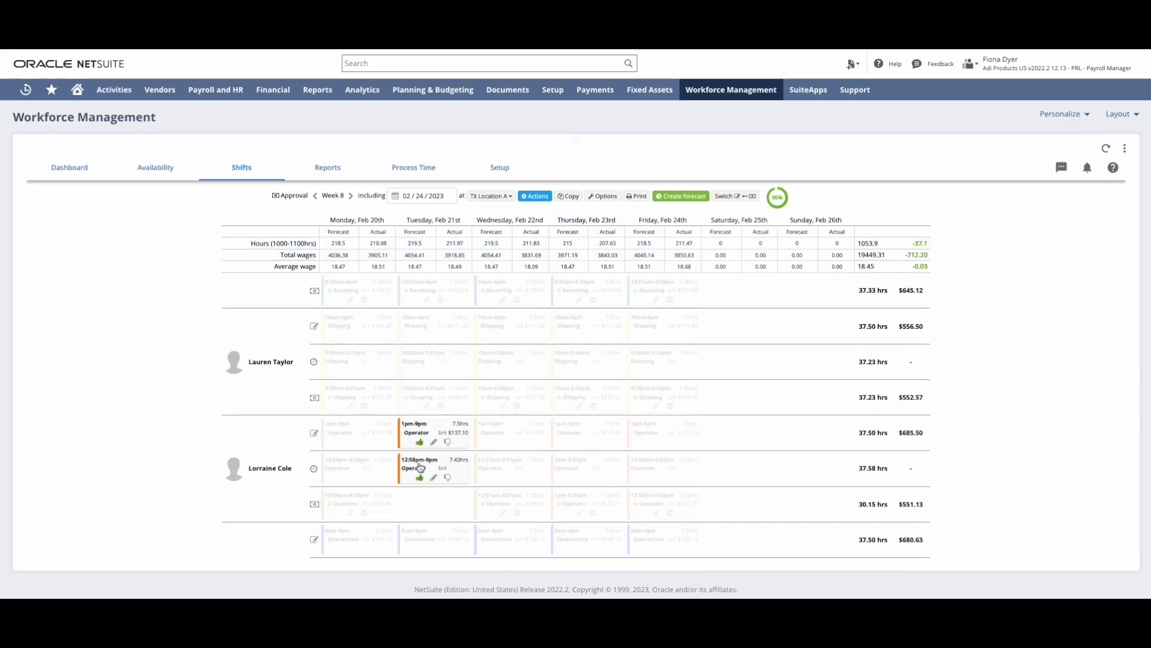
scroll("down", 3)
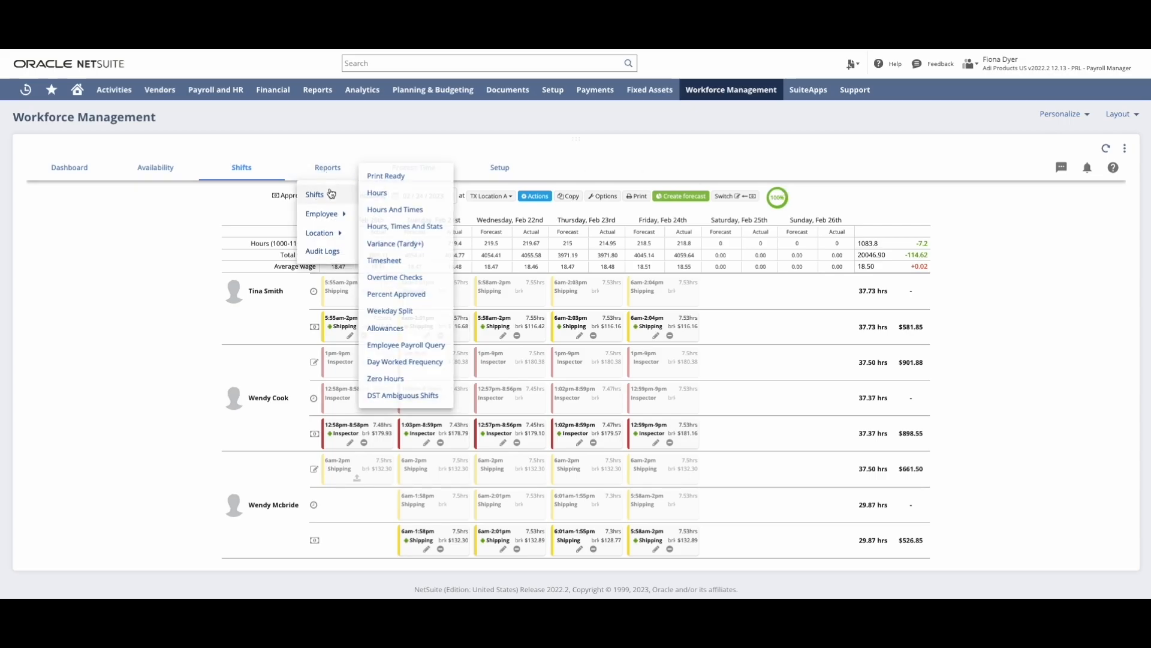
- Preview the Percent Approved shifts report with Finish date 02/26/2023
left_click(397, 298)
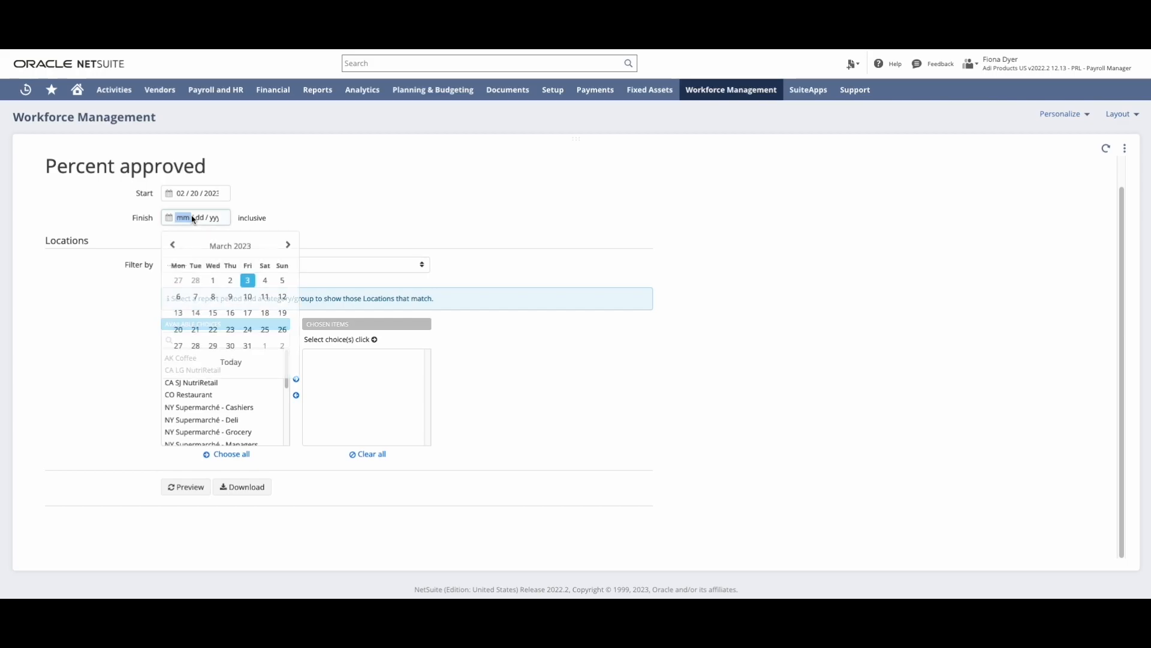
left_click(282, 329)
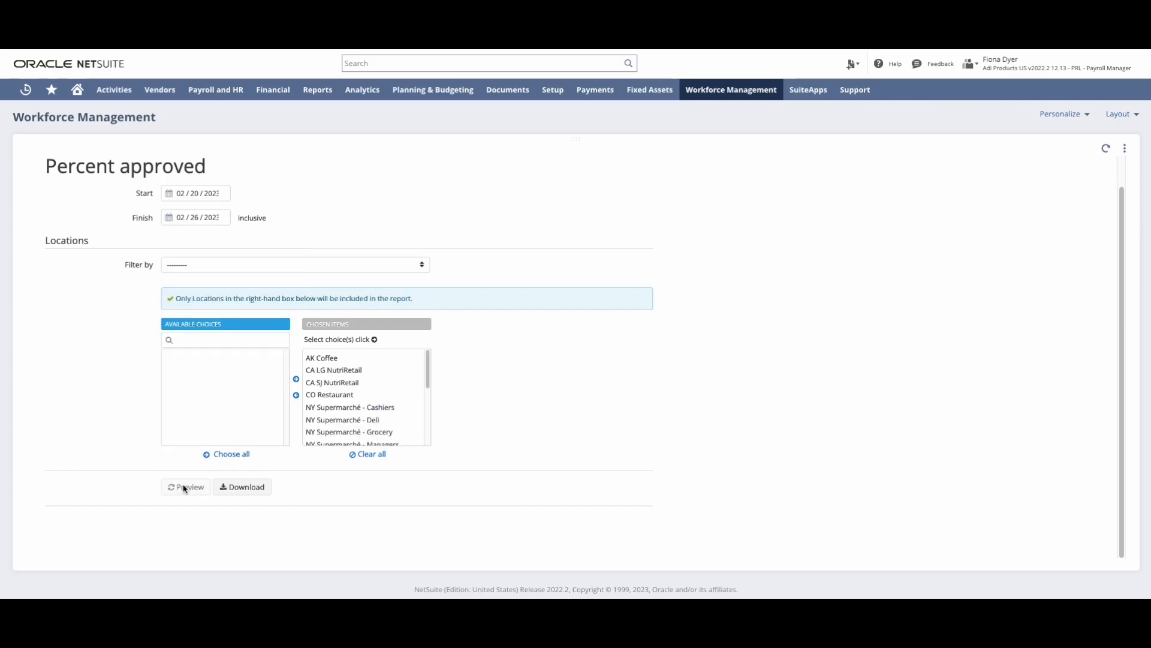
left_click(185, 485)
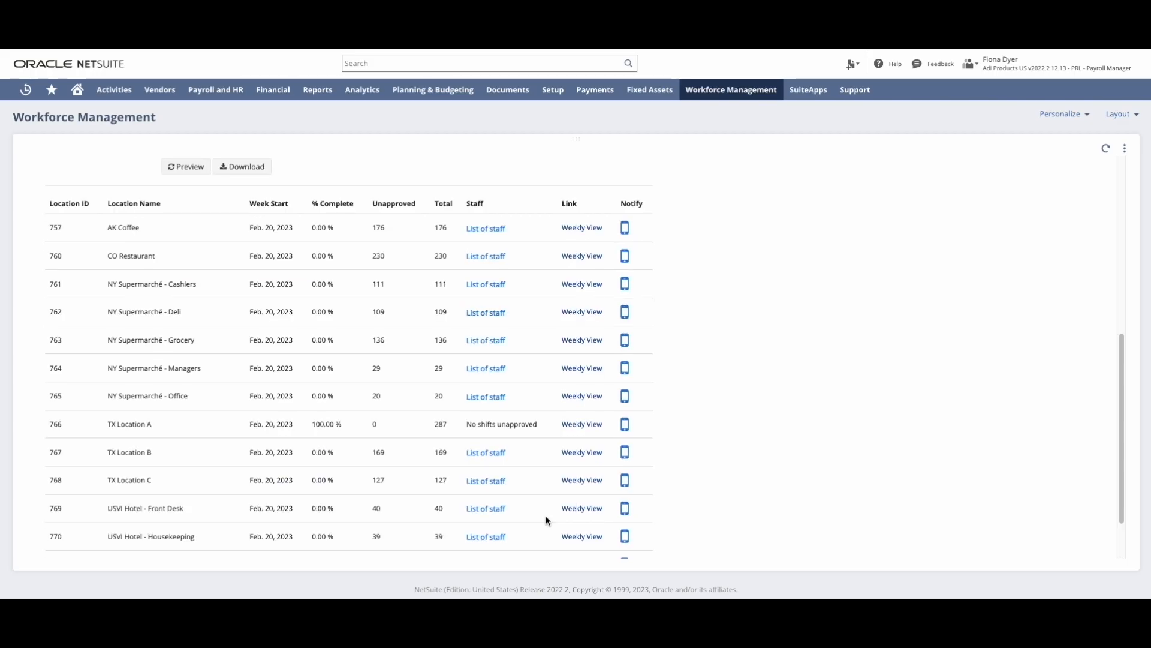
scroll("down", 3)
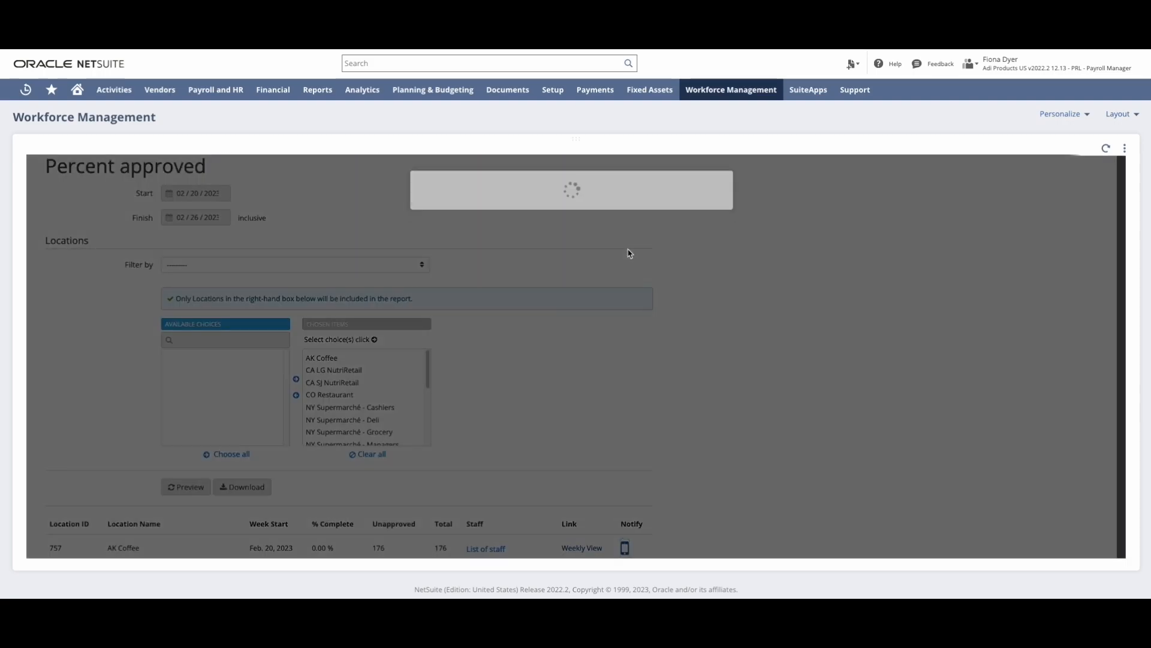
- Send AK Coffee the unapproved-shifts reminder from the report
left_click(624, 548)
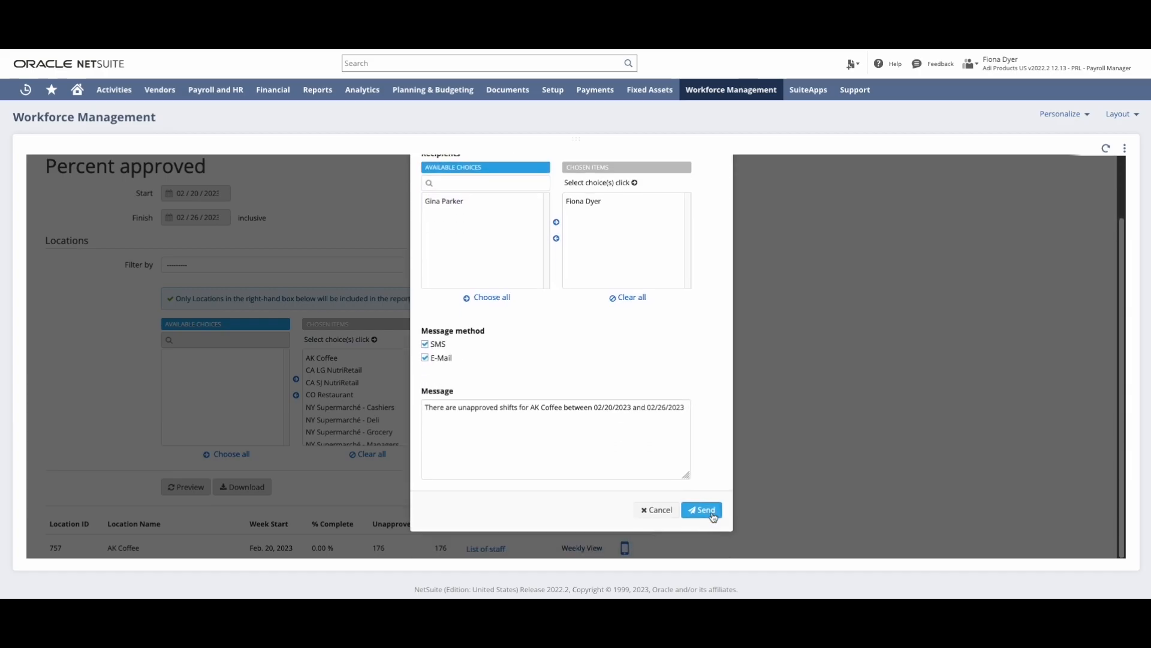
left_click(700, 510)
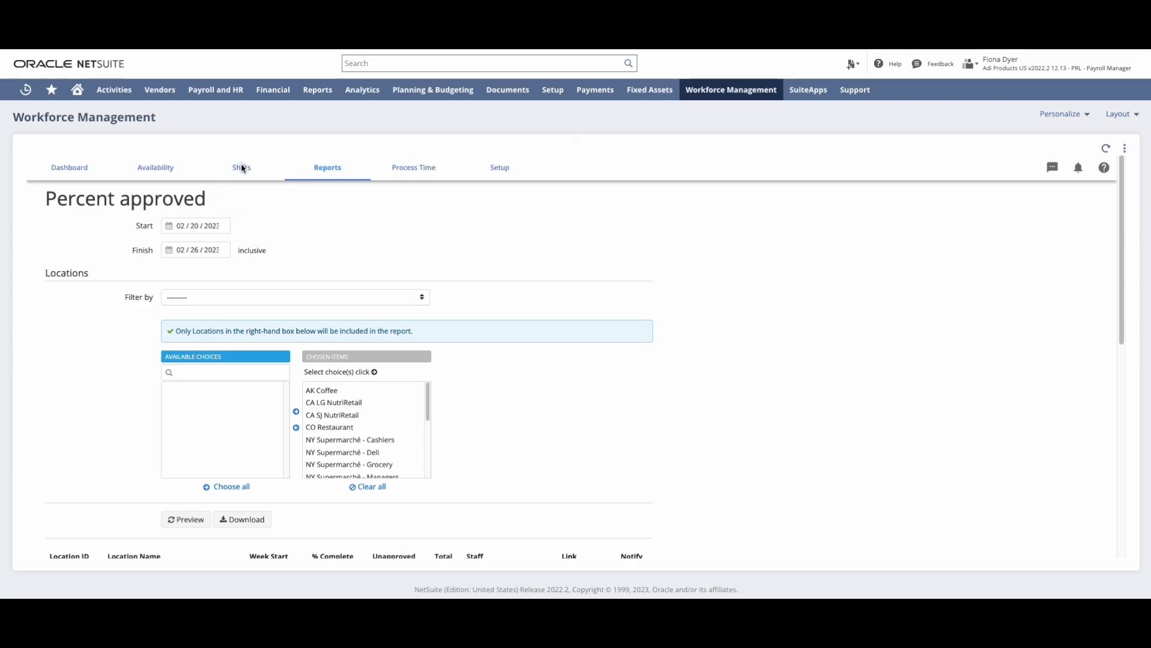
- Create a locked period from 02/20 to 02/26/2023 for CO Restaurant and submit it
left_click(241, 167)
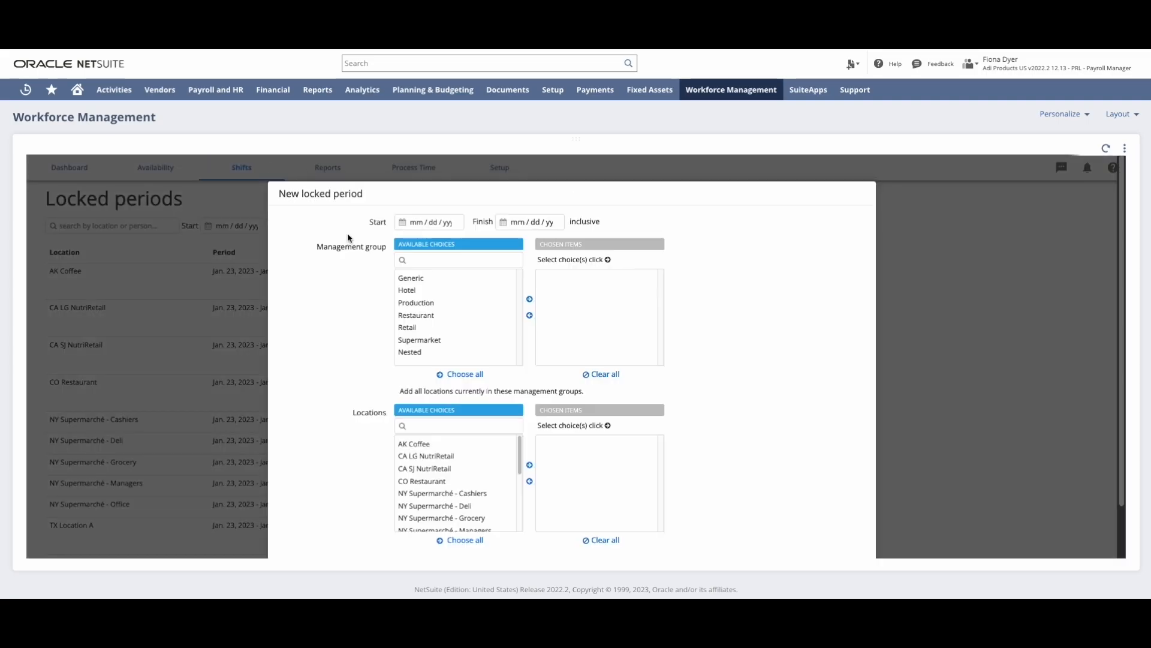
left_click(529, 221)
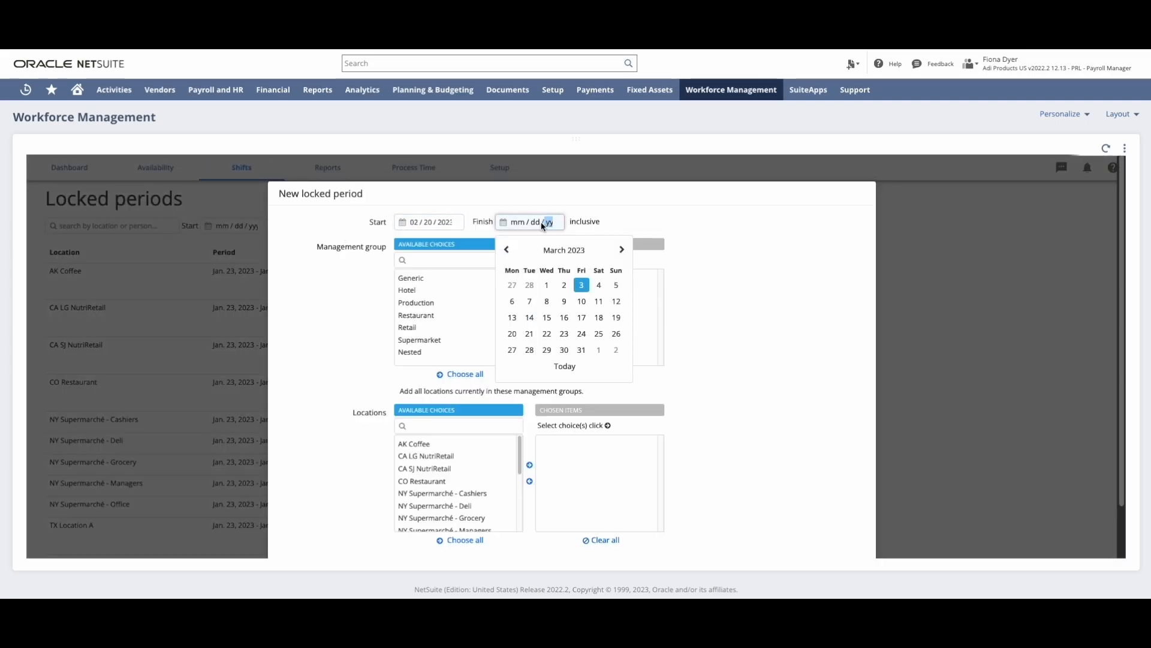
left_click(615, 333)
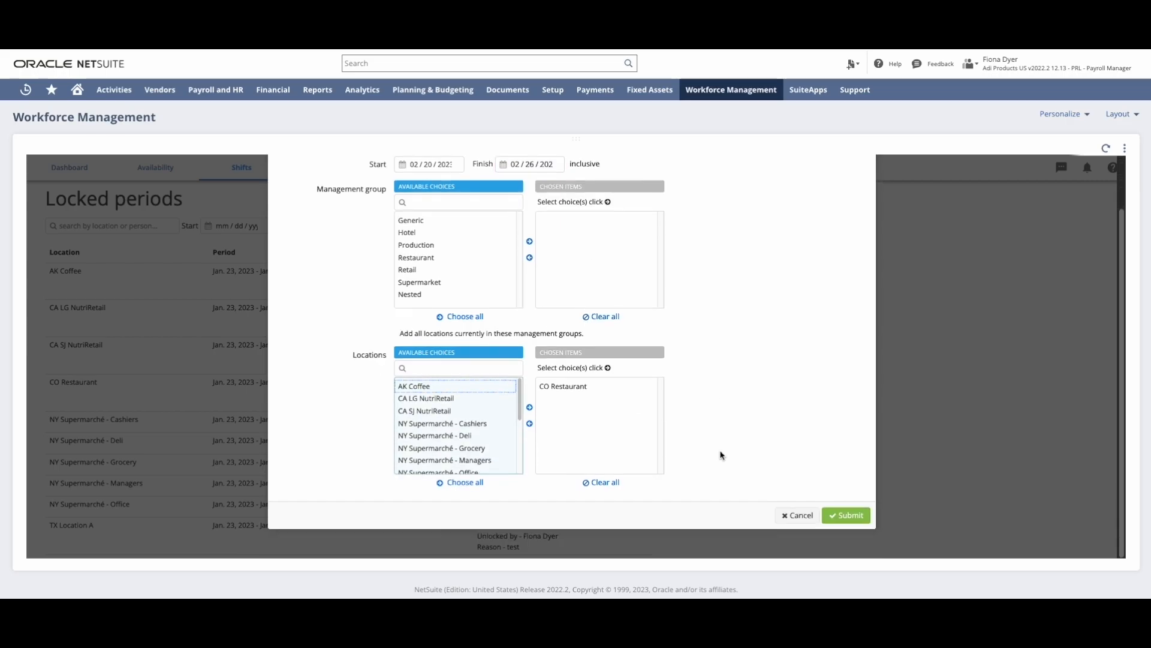
left_click(845, 514)
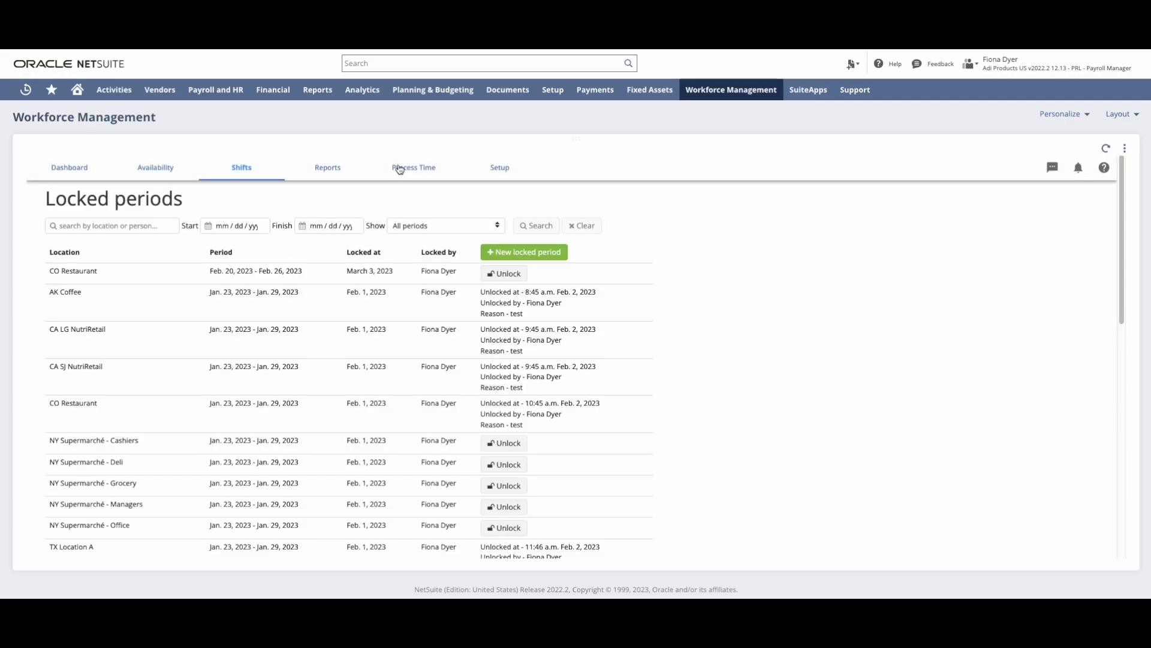
left_click(412, 168)
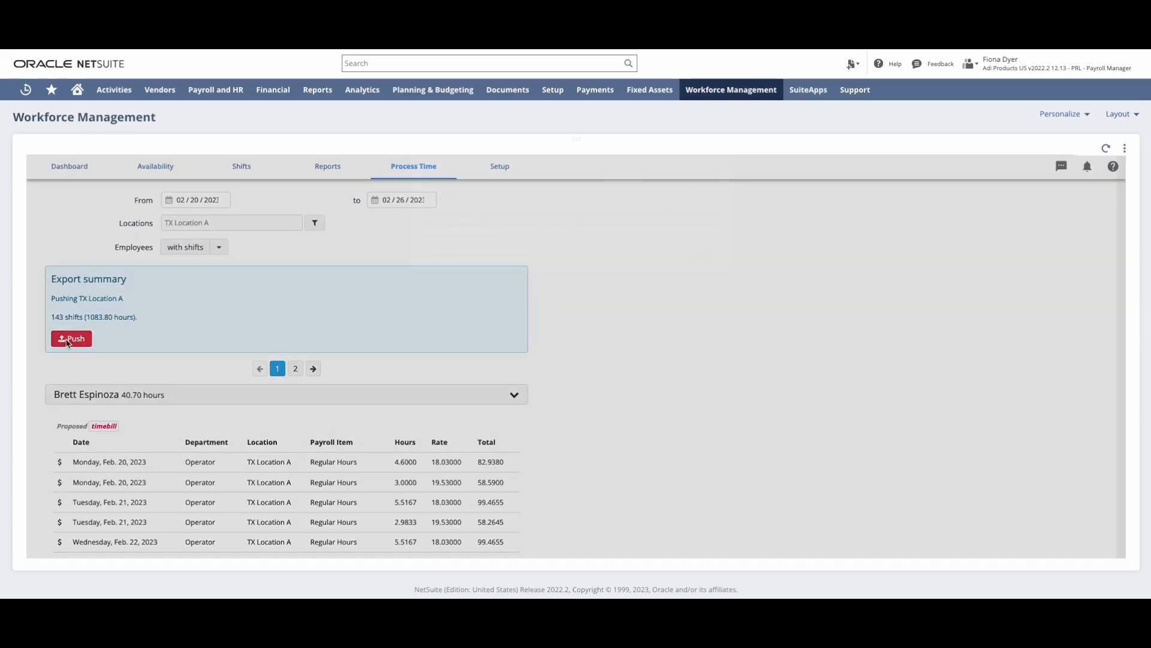
- Push TX Location A's 143 approved shifts (1083.80 hours) for Feb 20–26 to payroll
left_click(71, 339)
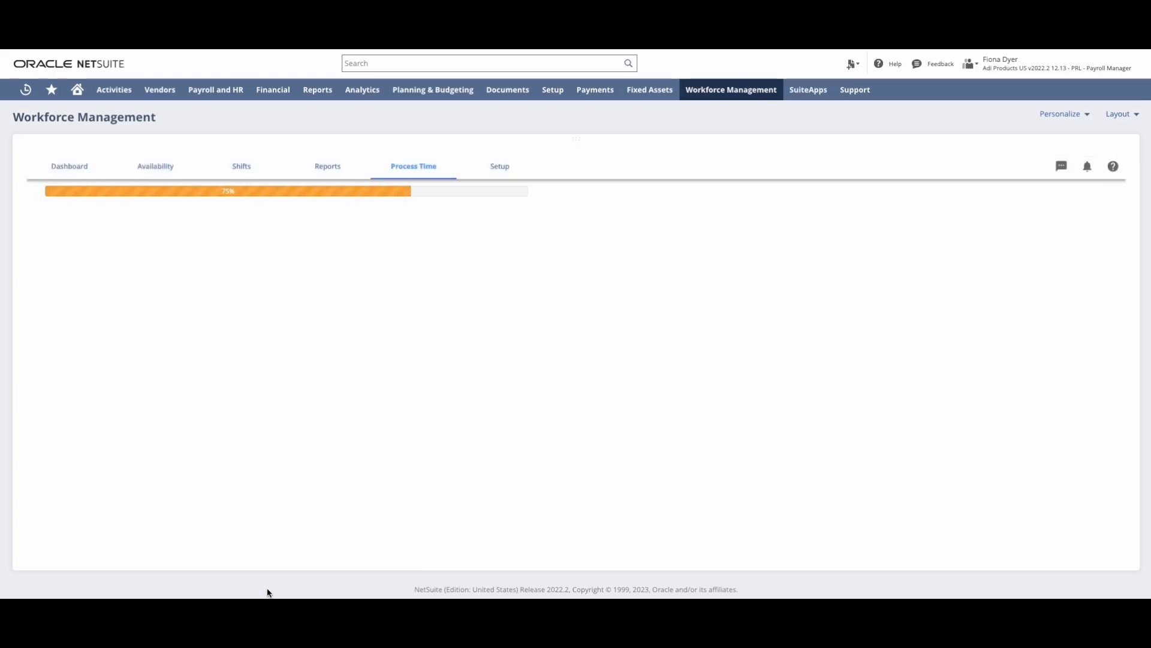